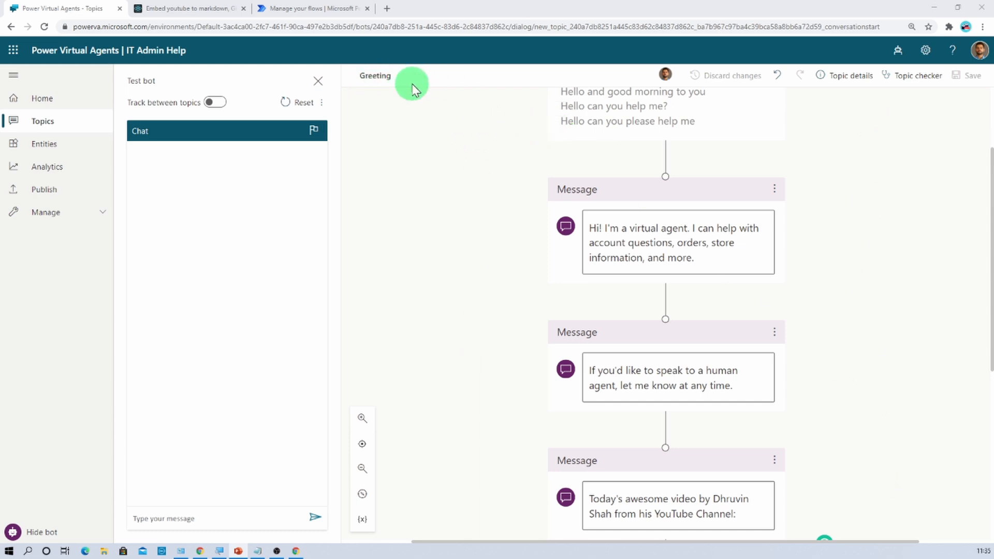
pyautogui.moveTo(677, 420)
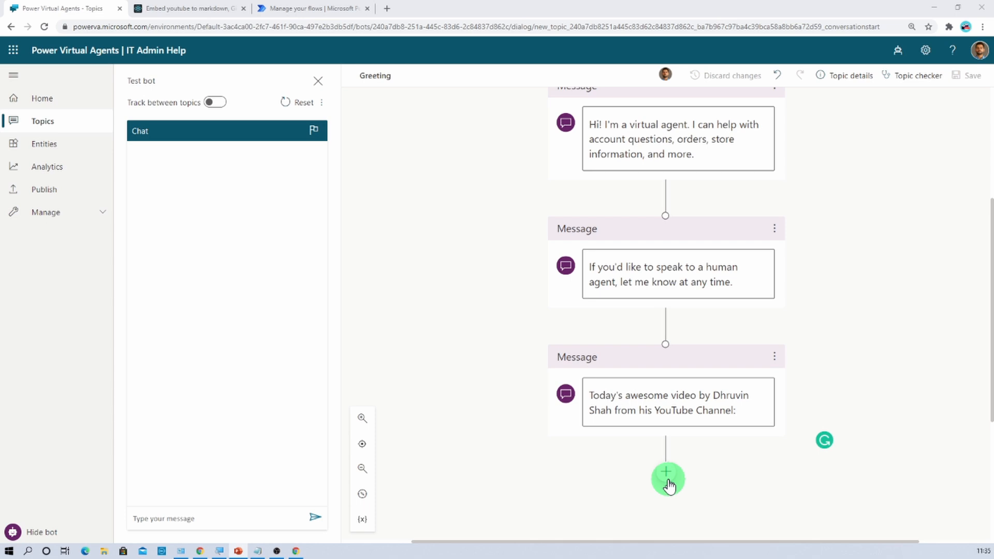
pyautogui.moveTo(322, 496)
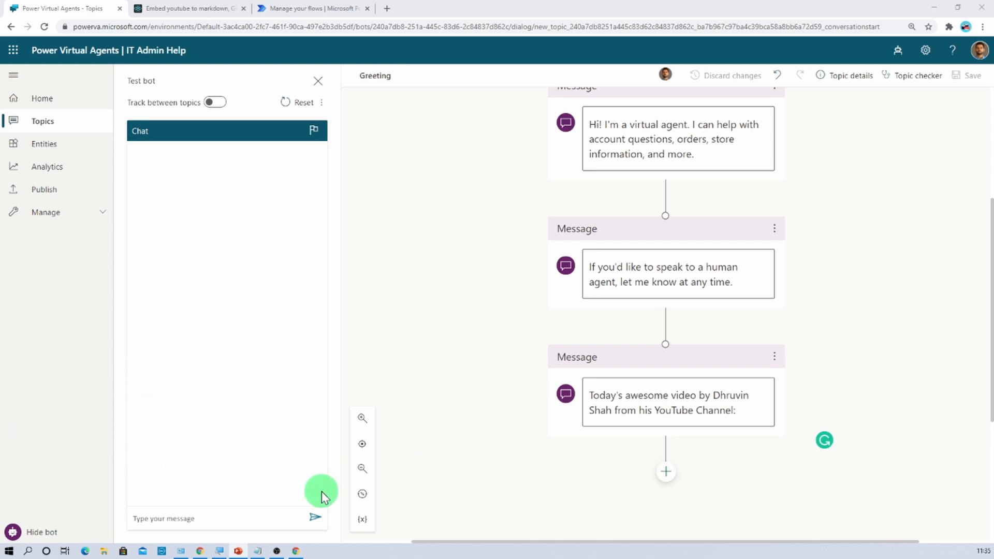
pyautogui.moveTo(134, 385)
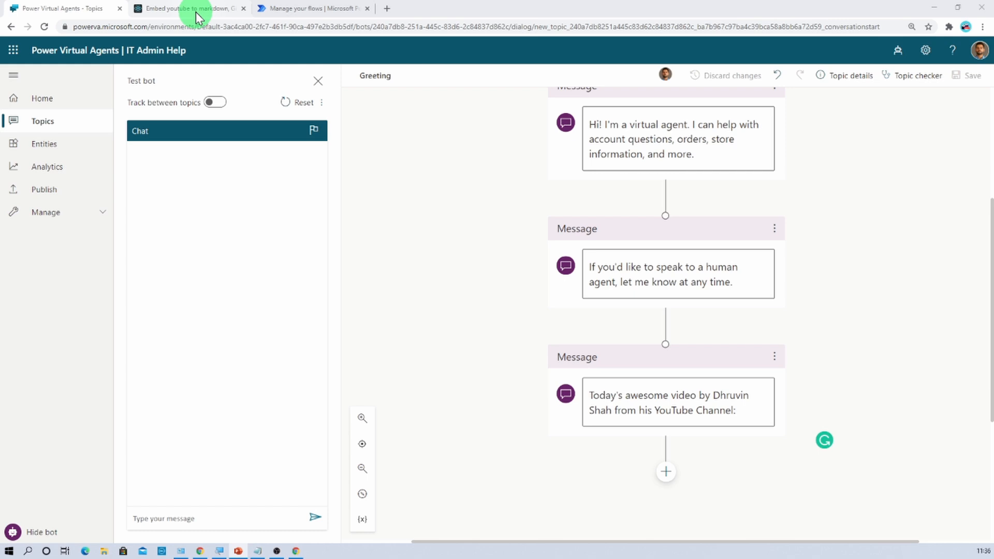
# Locate the QnA Maker course outline video in the channel's Videos list.
pyautogui.click(187, 8)
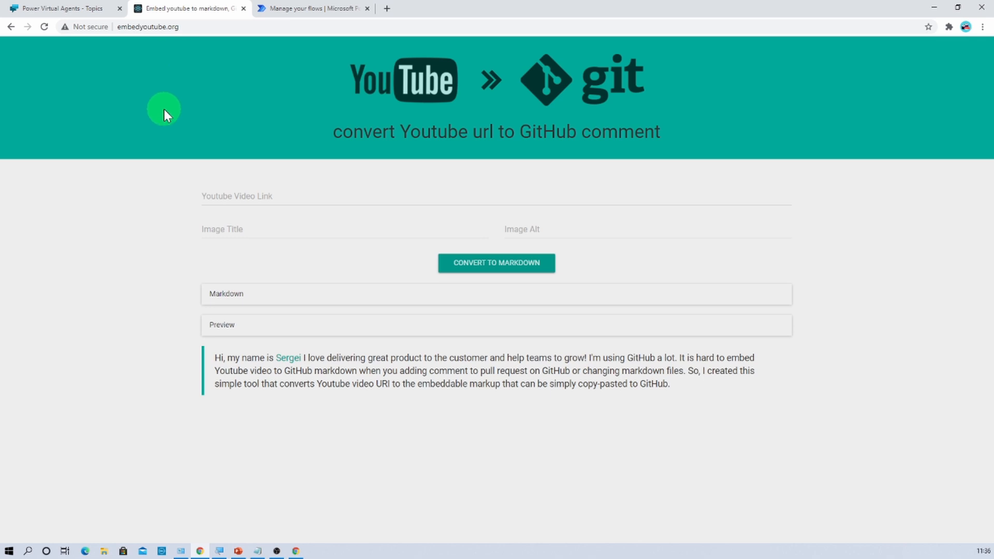
pyautogui.moveTo(329, 443)
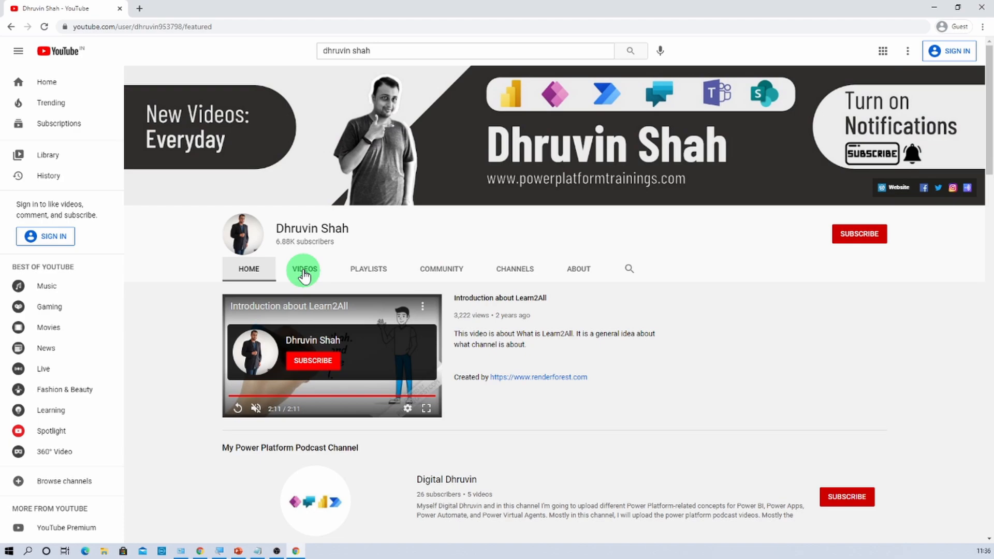
pyautogui.click(304, 269)
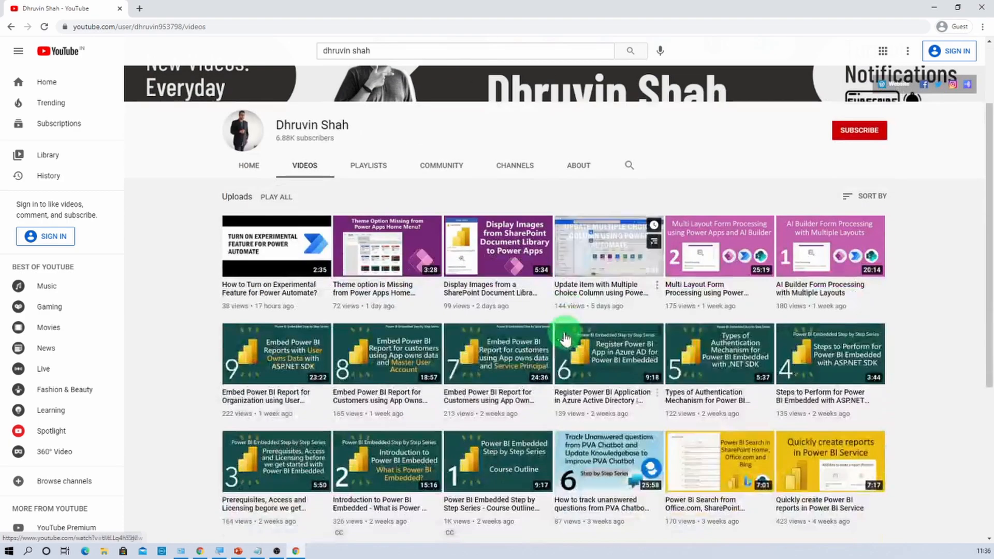
pyautogui.scroll(-3)
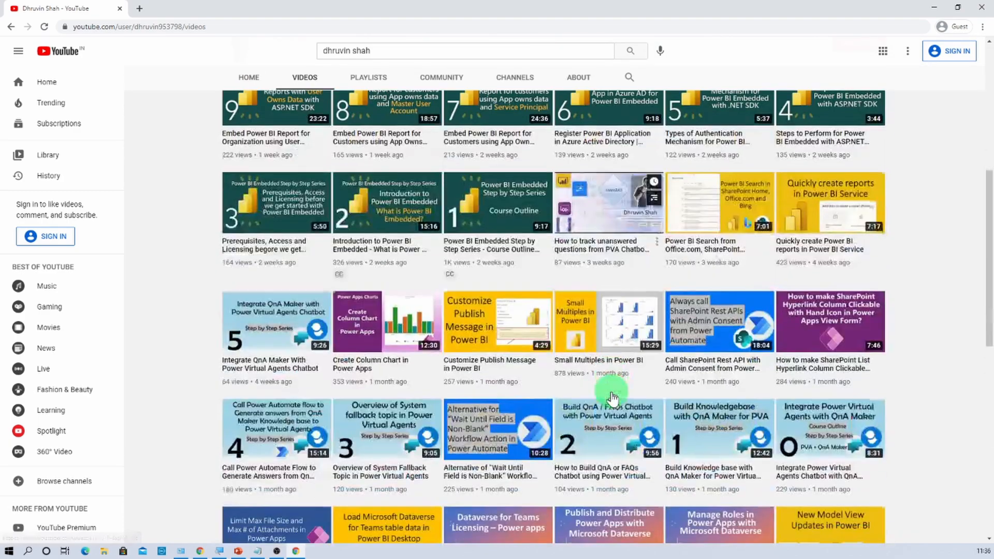
pyautogui.moveTo(862, 484)
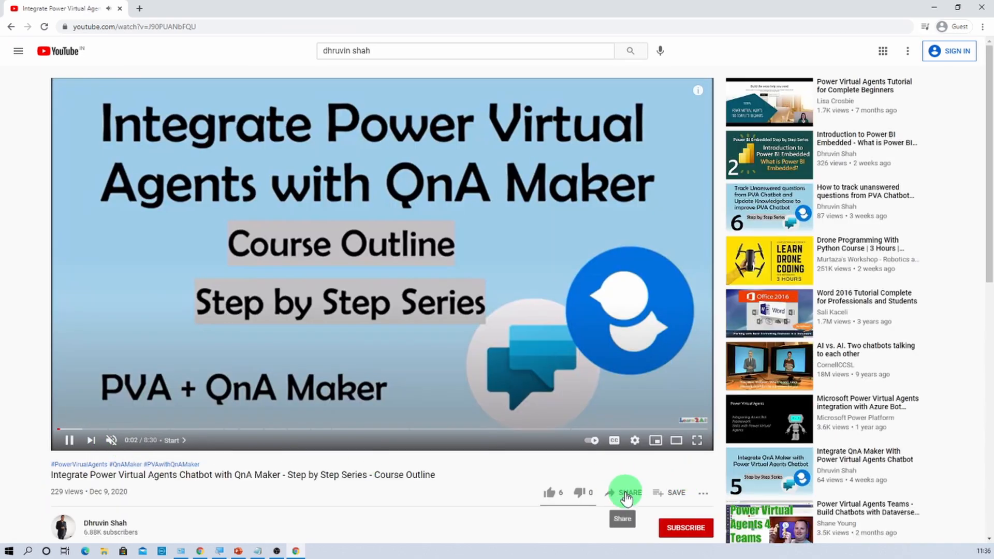
# Copy the video's short share link and return to the Markdown converter page.
pyautogui.click(624, 493)
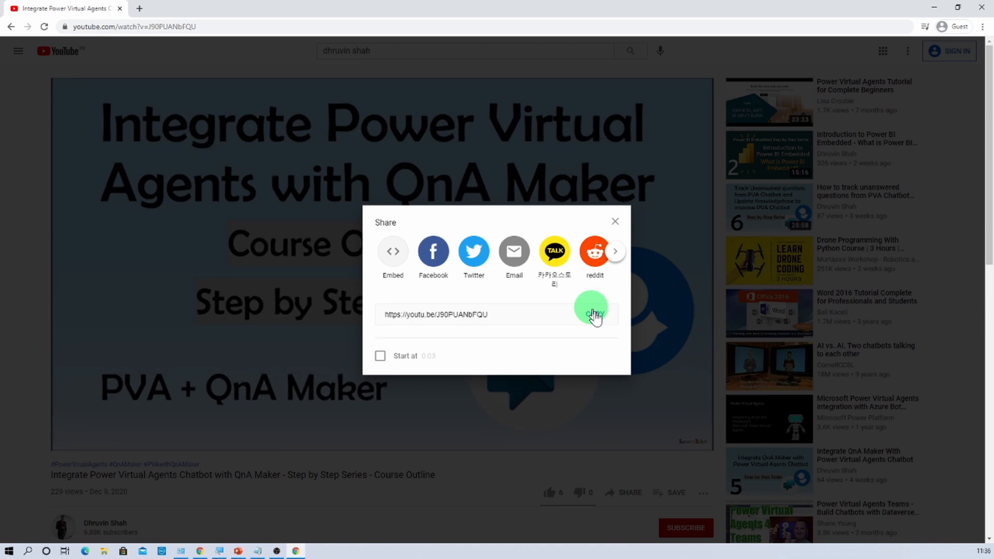
pyautogui.click(591, 315)
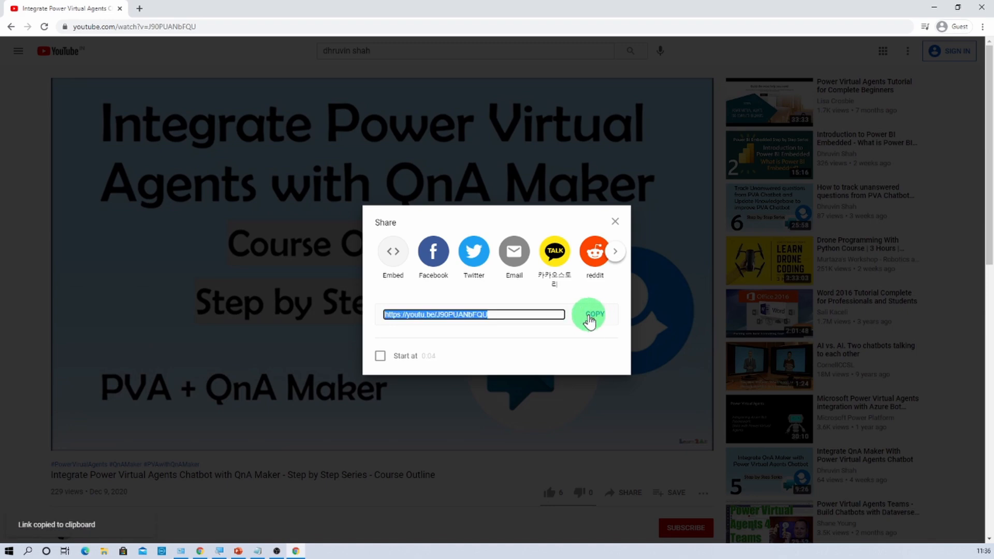
pyautogui.click(188, 8)
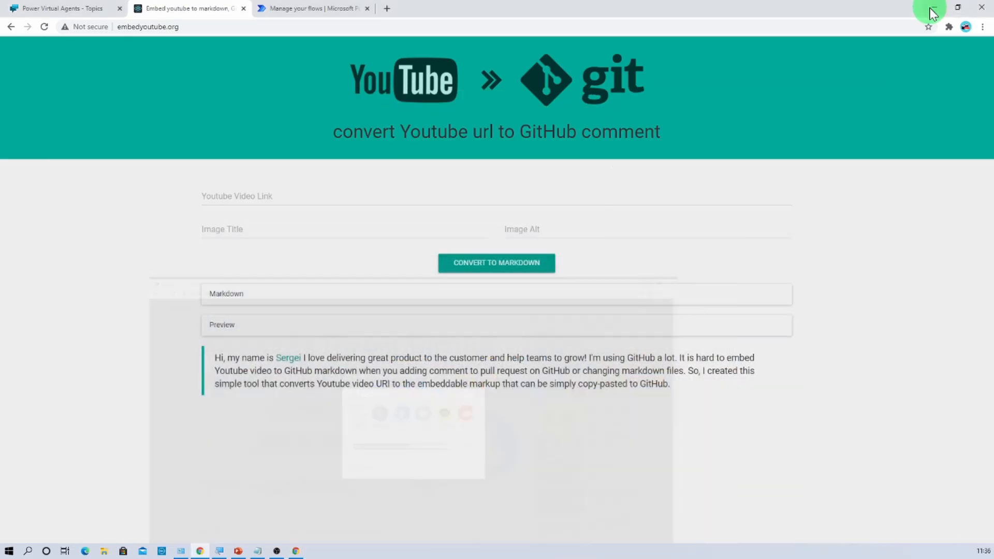
pyautogui.click(266, 196)
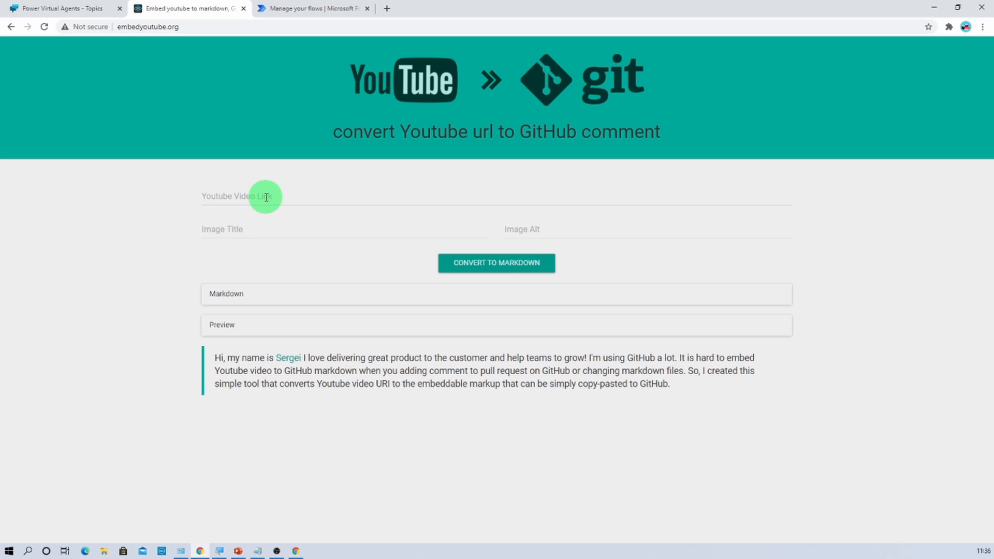
pyautogui.write('https://youtu.be/J90PUANbFQU')
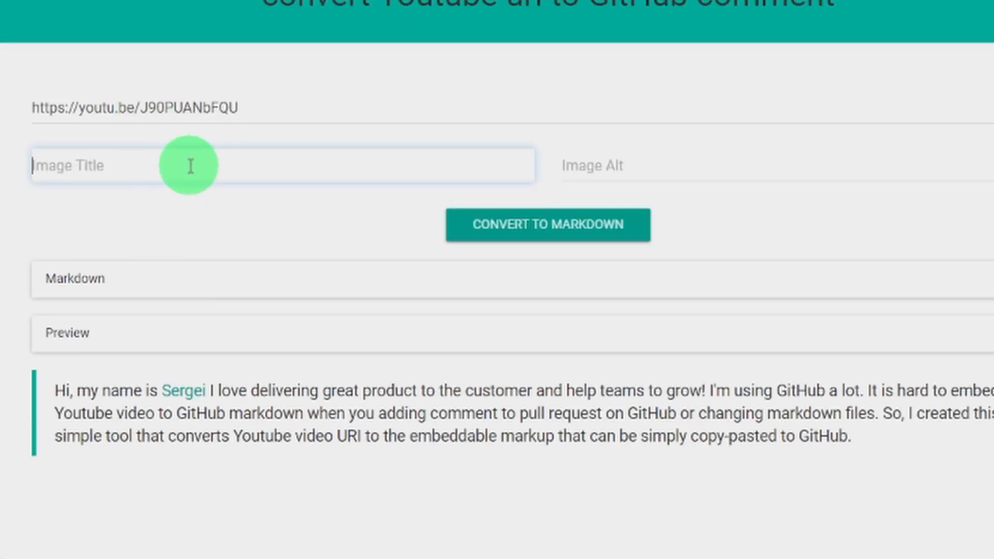
pyautogui.moveTo(140, 167)
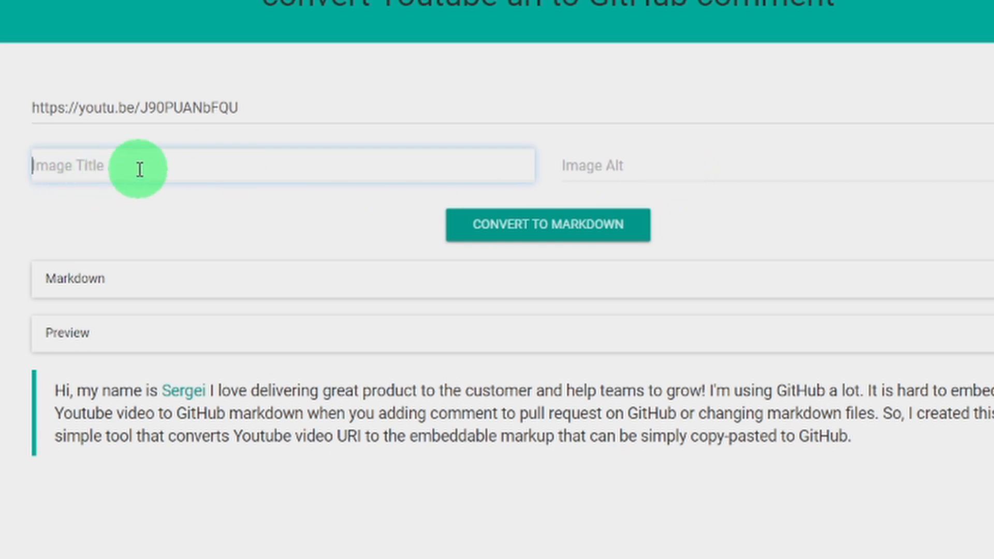
pyautogui.write('PVA')
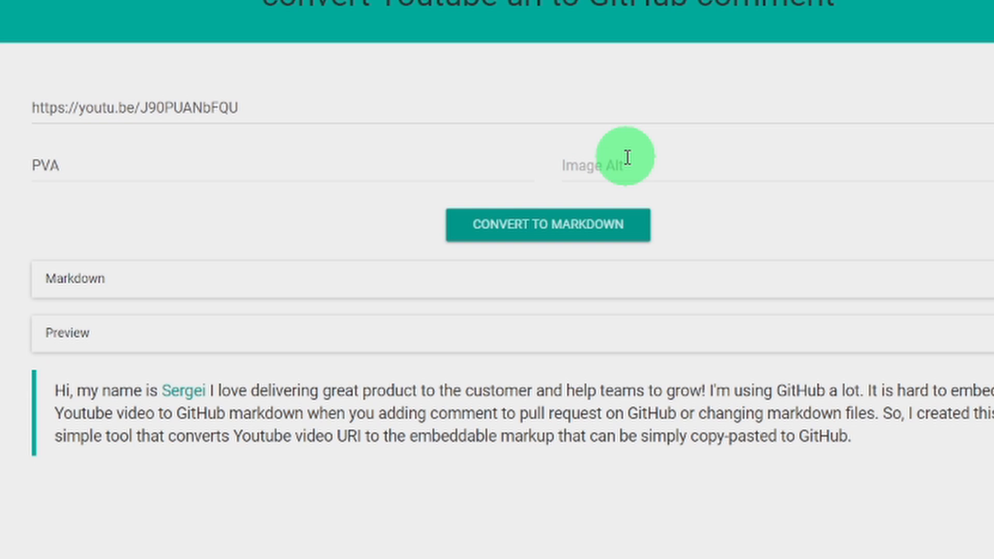
# Enter alt text Power Virtual Agents and convert the video to Markdown with a thumbnail.
pyautogui.click(621, 165)
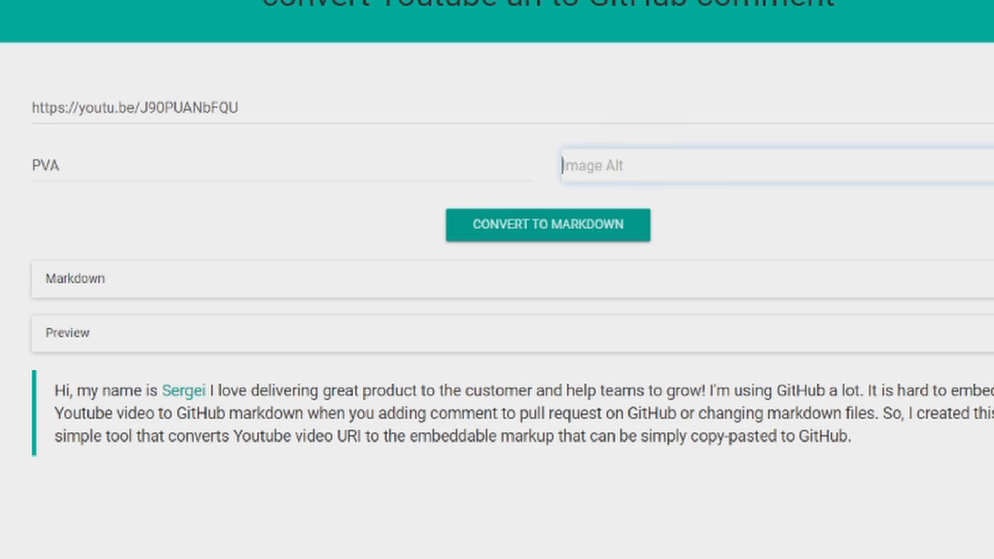
pyautogui.write('Power Virtu')
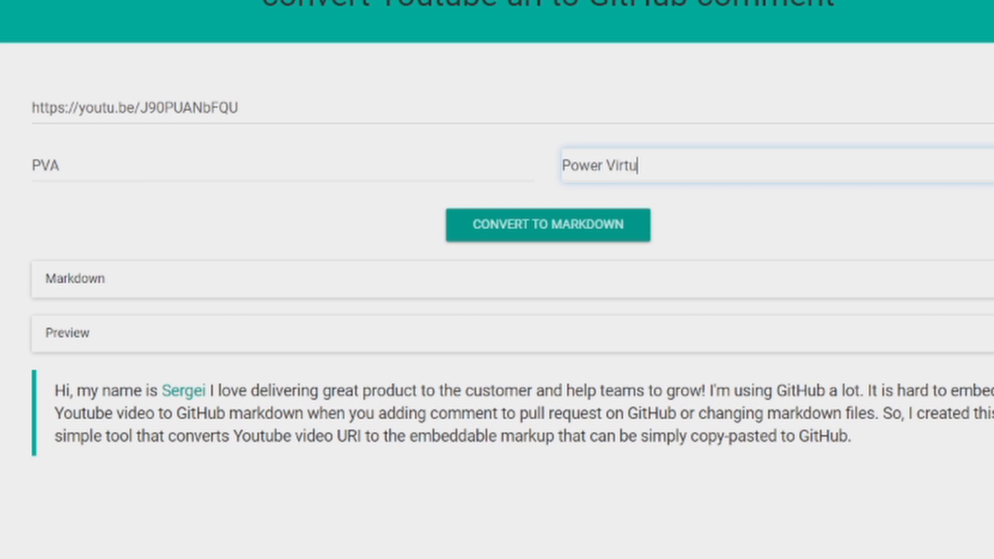
pyautogui.write('al Agent')
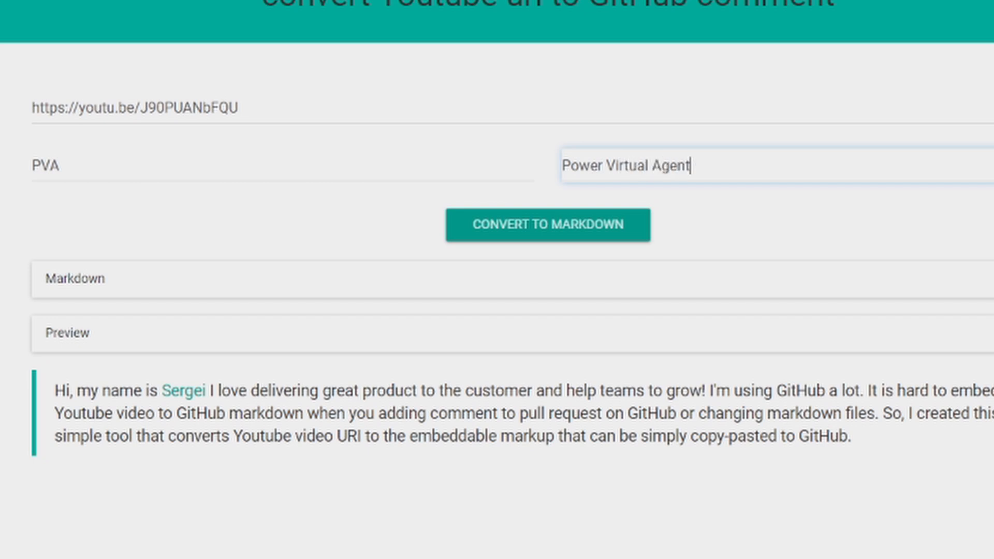
pyautogui.write('s')
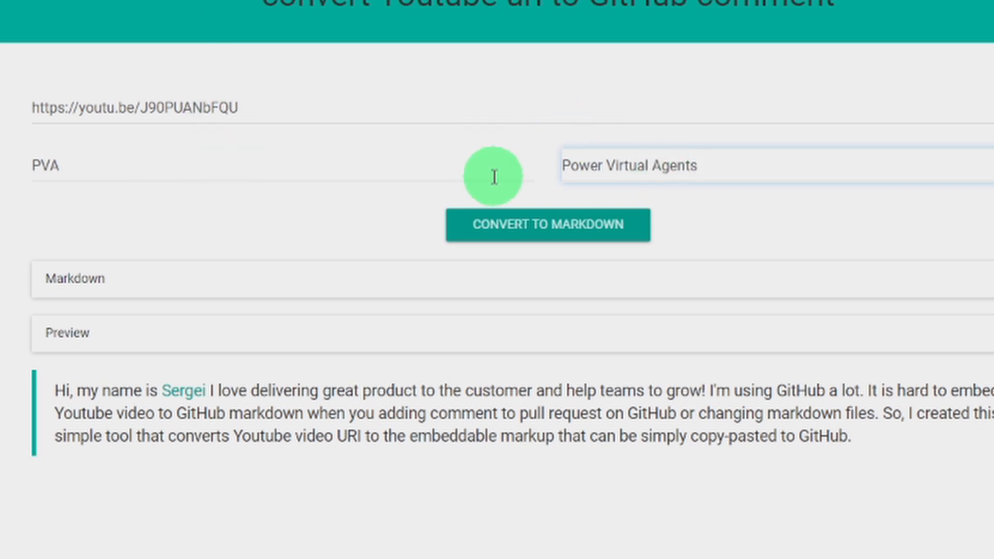
pyautogui.click(544, 223)
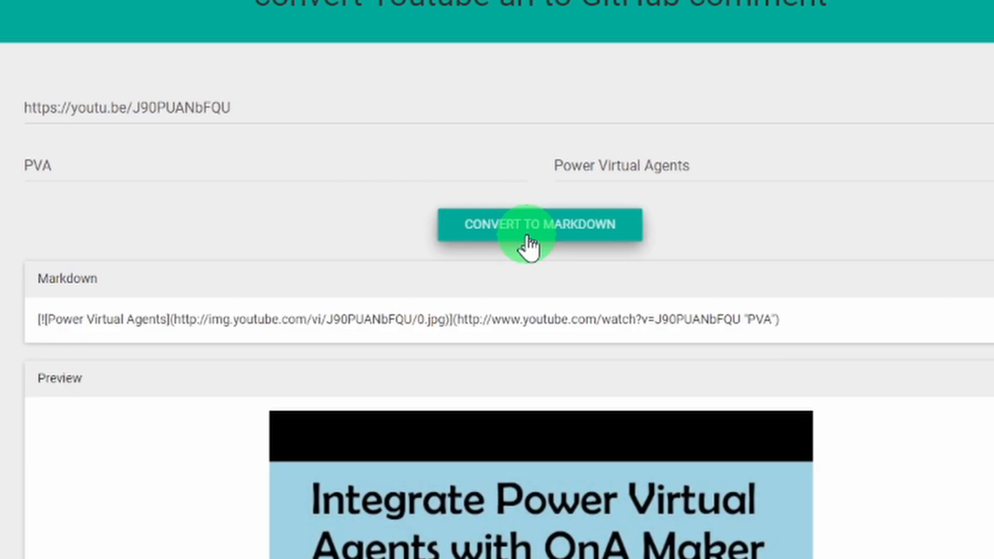
pyautogui.moveTo(311, 418)
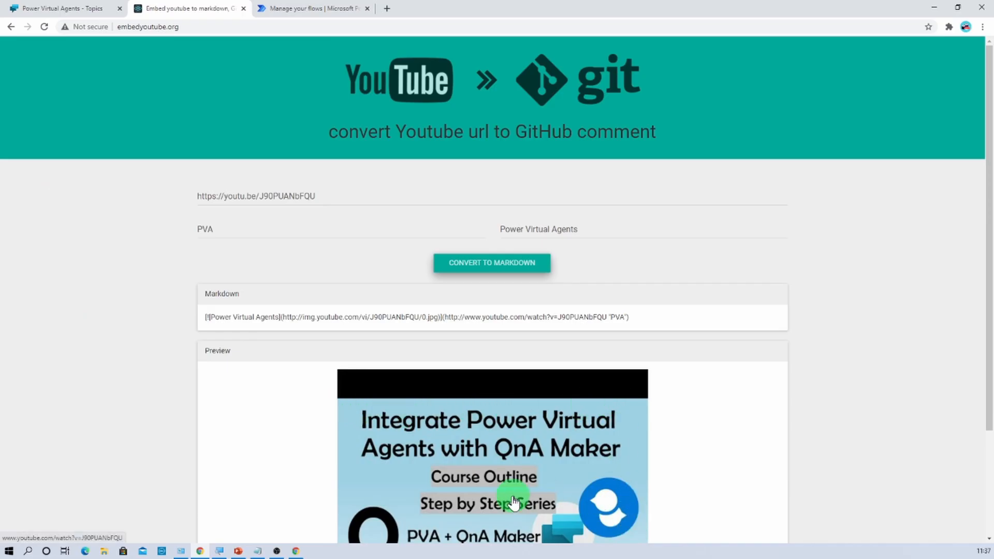
pyautogui.moveTo(358, 349)
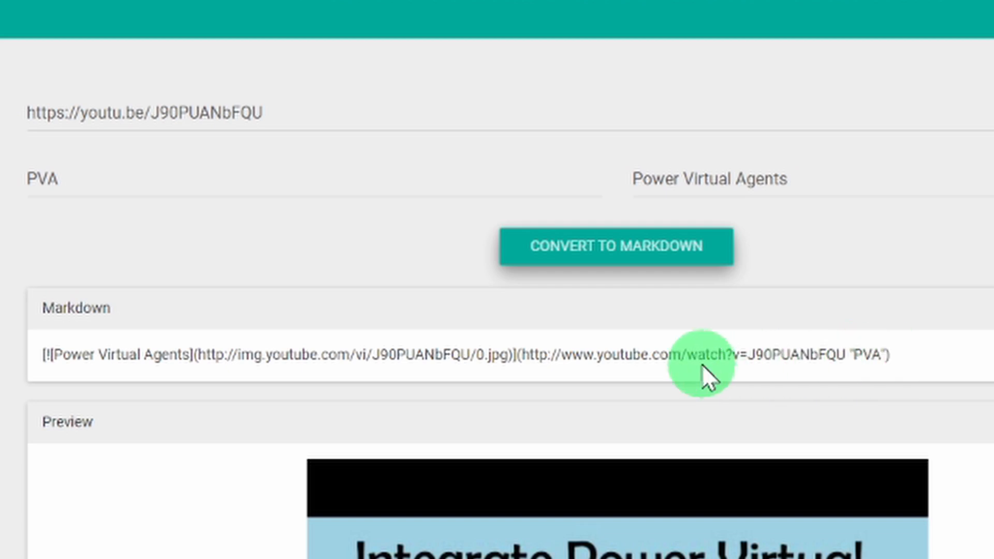
pyautogui.moveTo(105, 378)
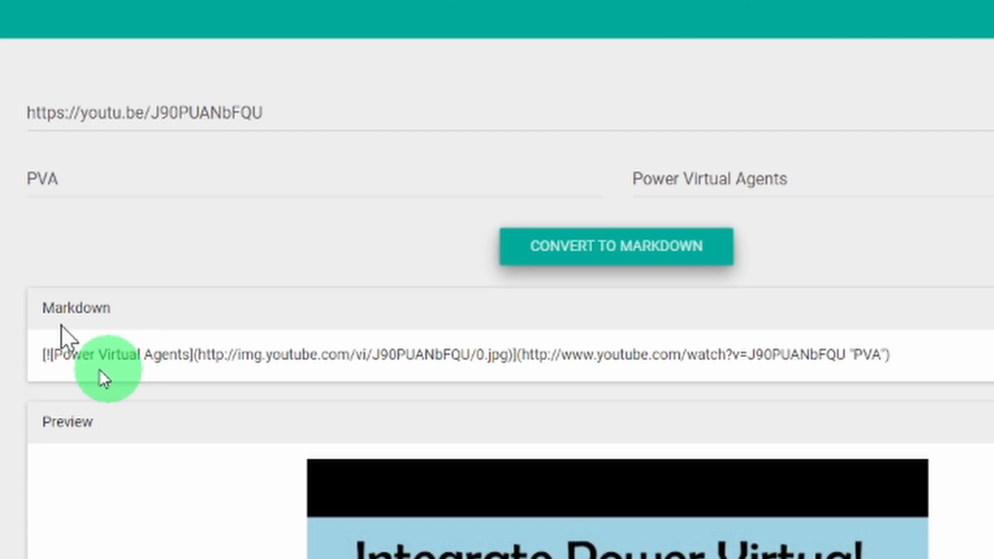
pyautogui.moveTo(297, 361)
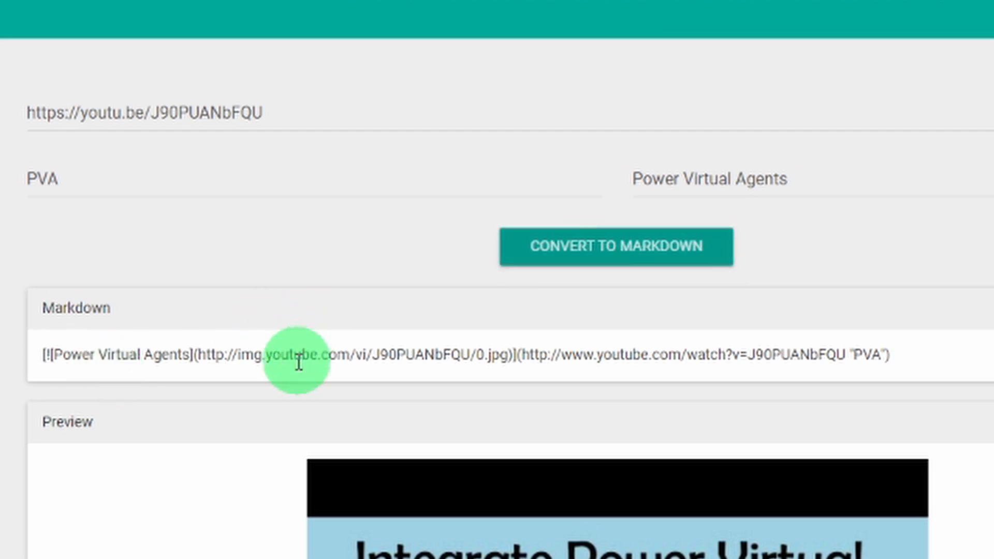
# Select the generated Markdown and return to the Power Virtual Agents Greeting topic.
pyautogui.doubleClick(295, 354)
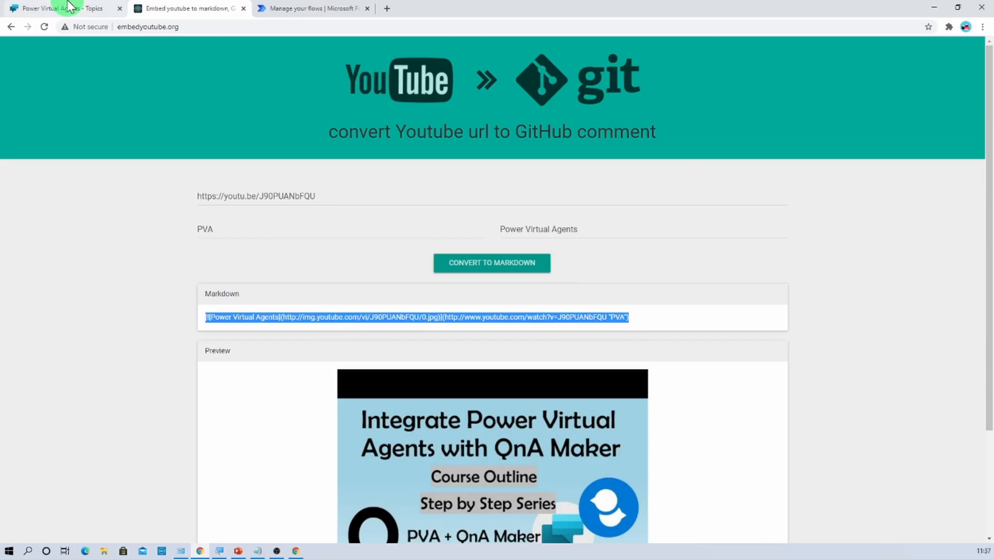
pyautogui.click(60, 8)
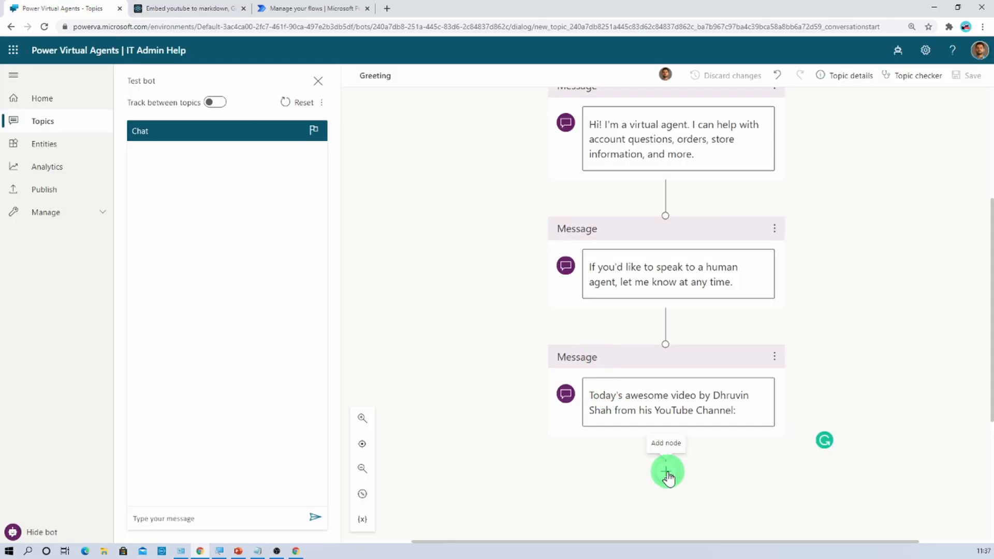
# Add a Call an action node that creates a new Power Automate flow for the Greeting topic.
pyautogui.click(666, 472)
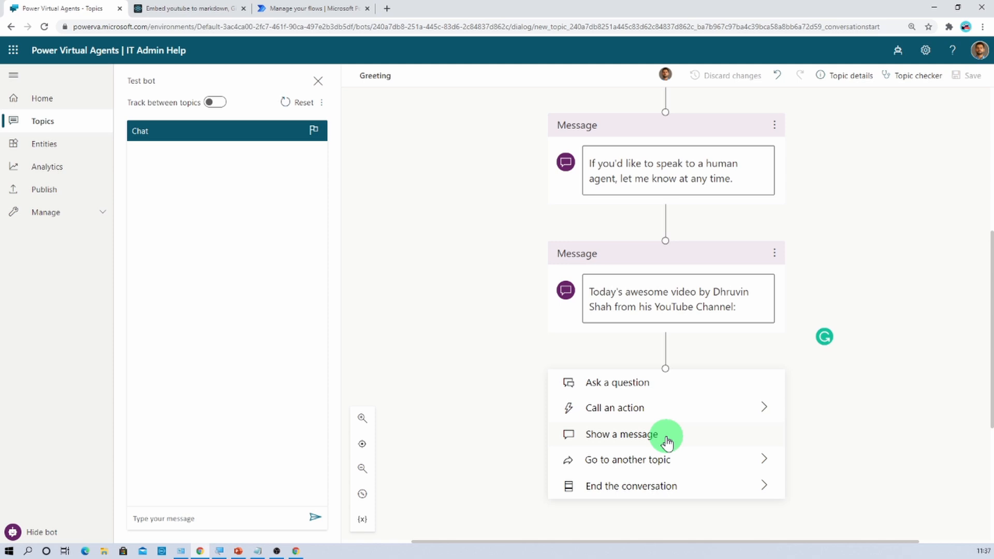
pyautogui.moveTo(677, 408)
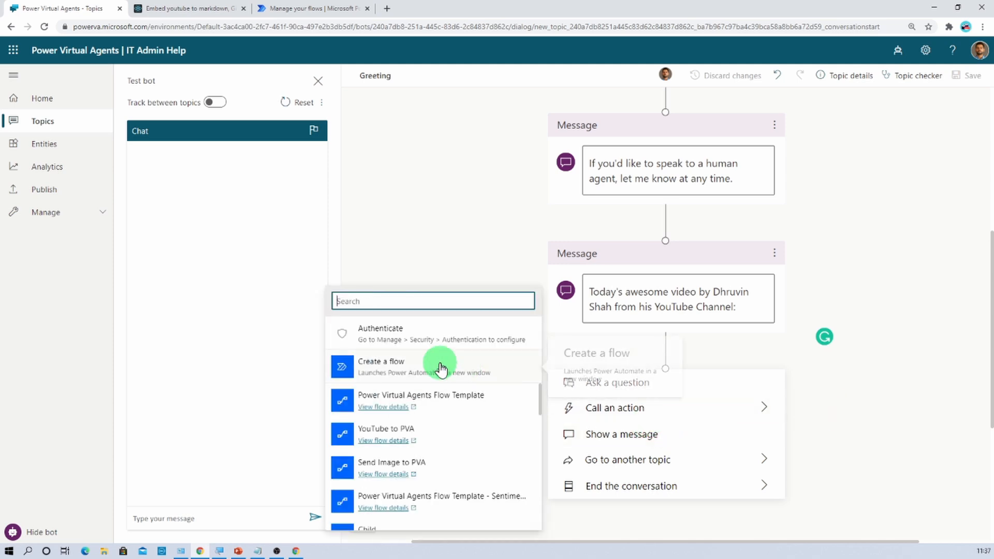
pyautogui.click(381, 365)
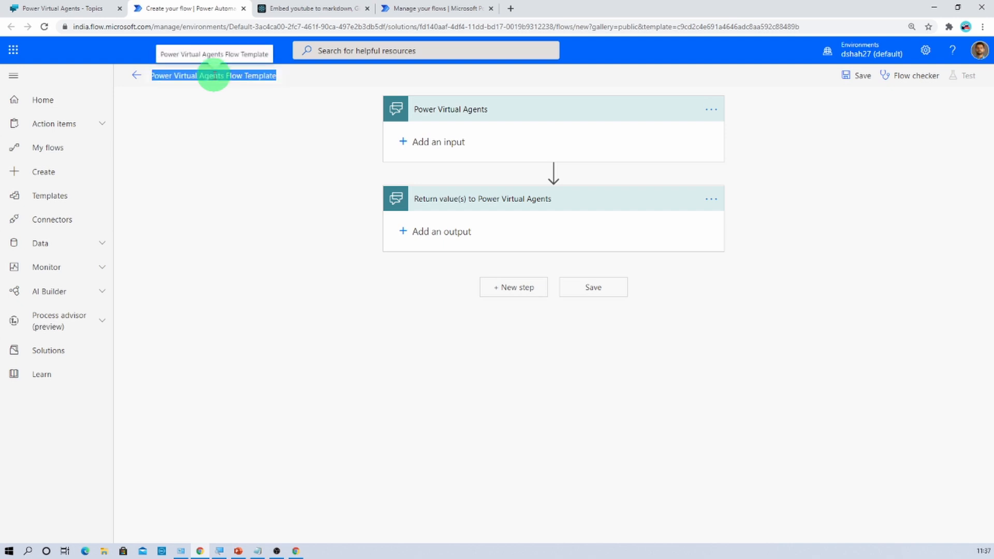
# Name the flow YouContent-PVA and add a text output returned to the bot.
pyautogui.write('YouConf')
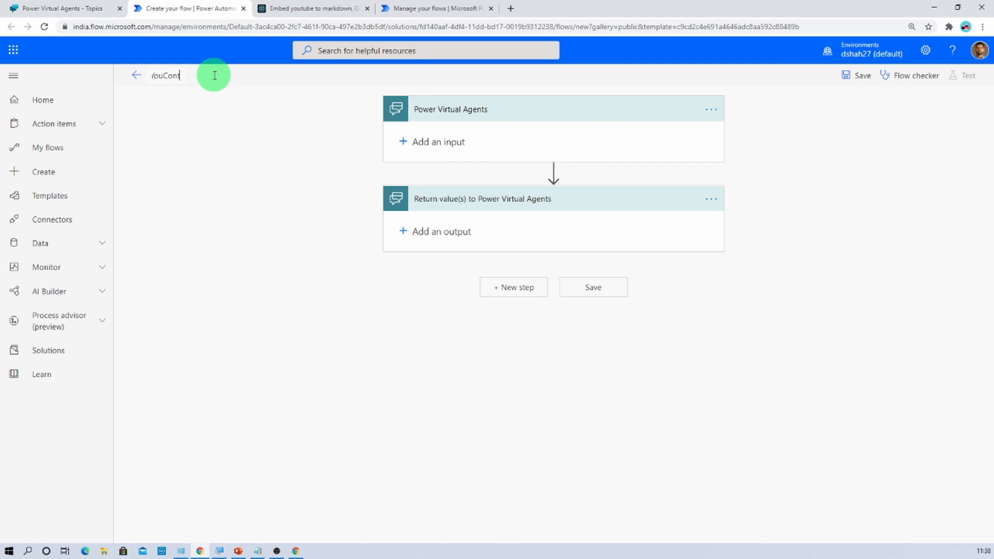
pyautogui.write('ent-PVA')
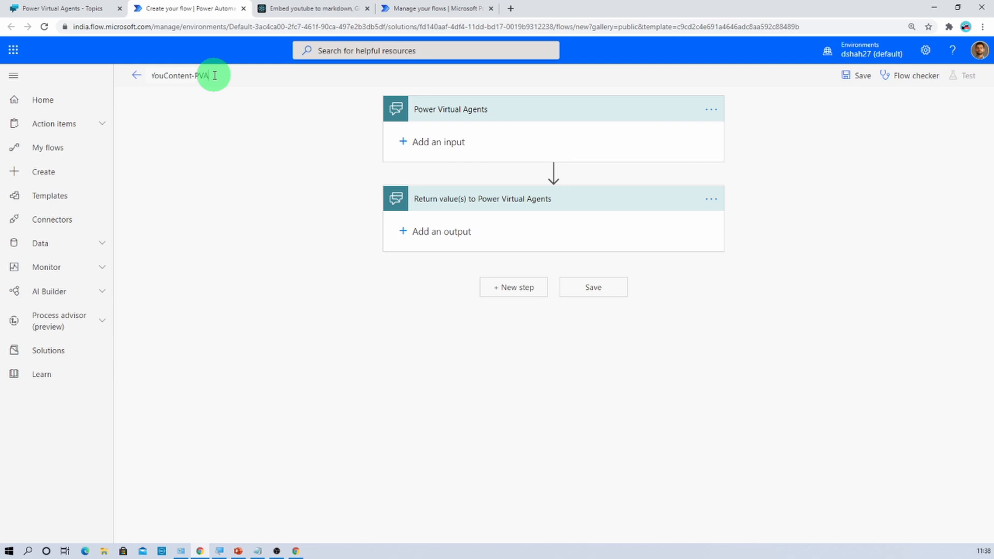
pyautogui.click(441, 231)
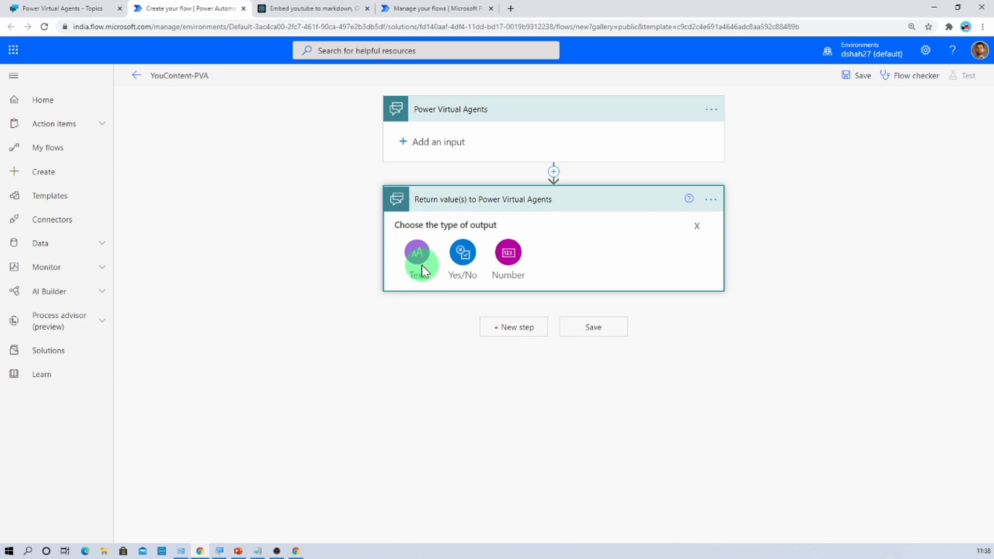
pyautogui.click(417, 252)
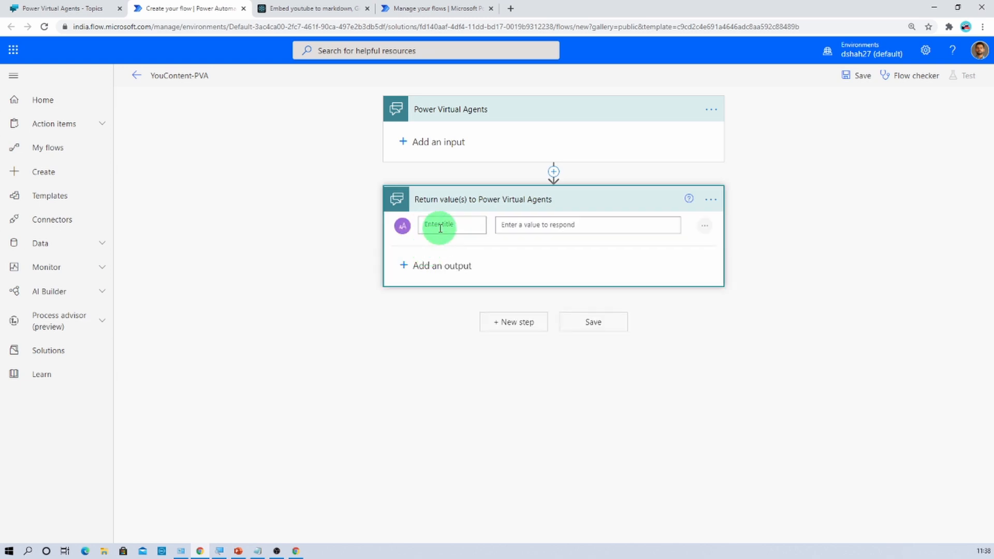
# Title the output VideoContent, set its value to the thumbnail Markdown link, and save the flow.
pyautogui.write('VideoContent')
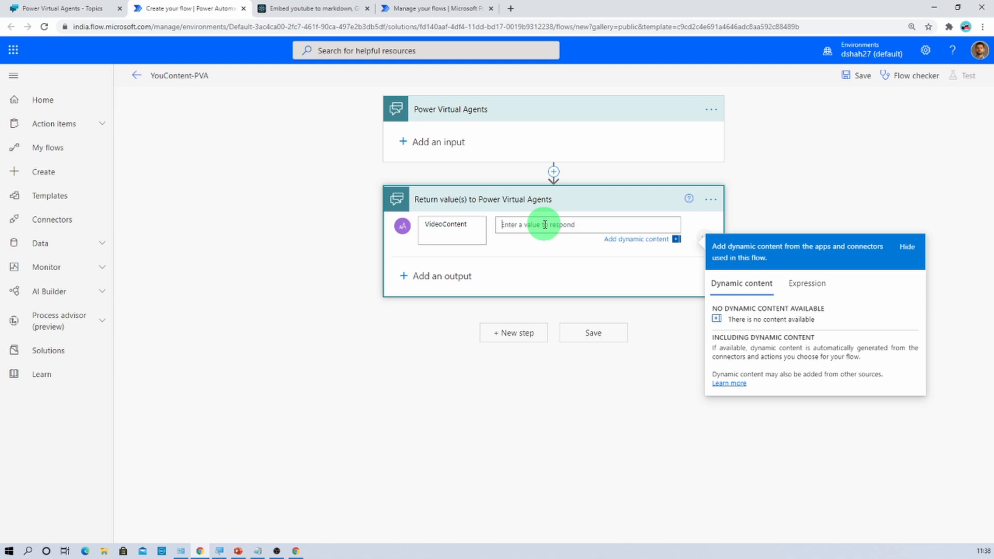
pyautogui.write('[![Power Virtual Agents](http://img.youtube.com/vi/J90PUANbFQU/0.jpg)](http://www.youtube.com/watch?v=J90PUANbFQU "PVA")')
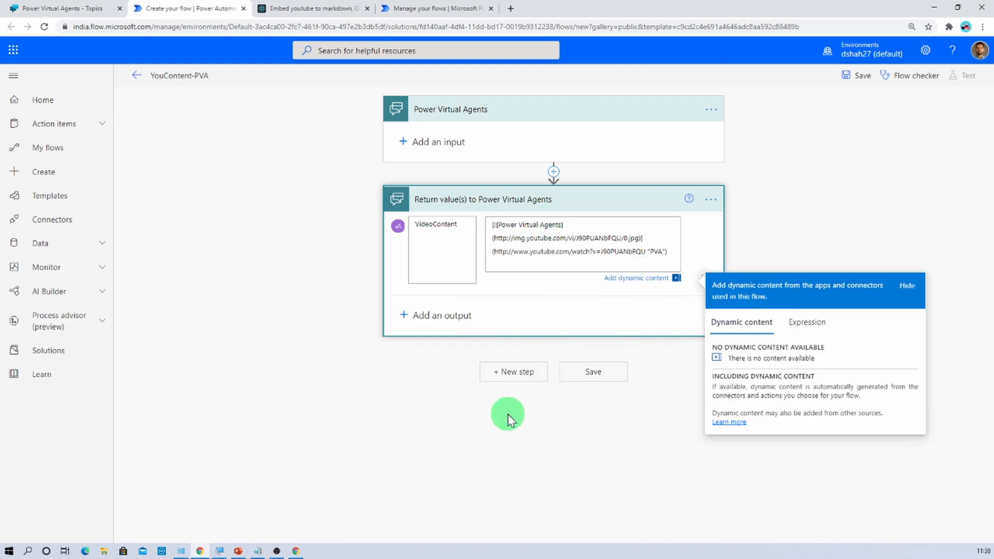
pyautogui.click(592, 372)
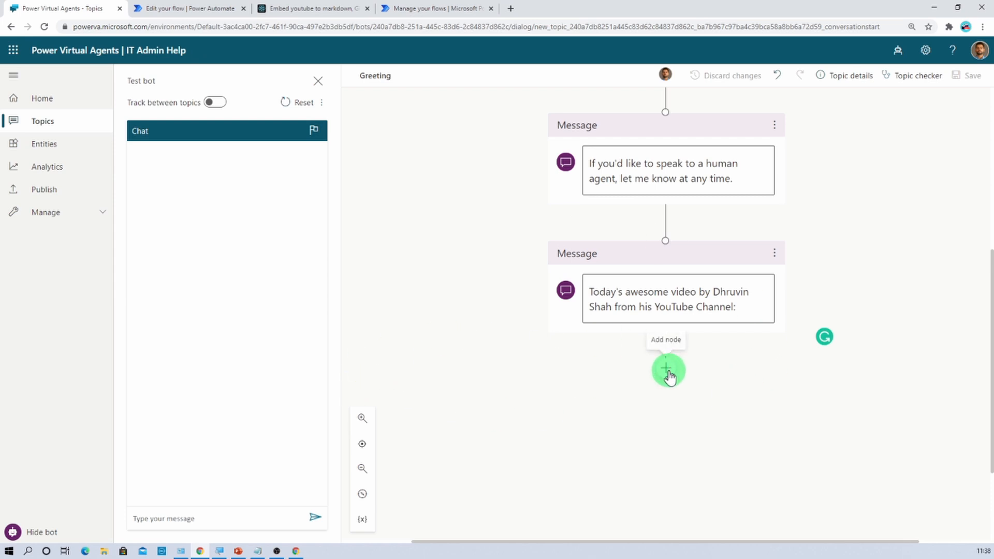
# Add an action node in the Greeting topic that calls the YouContent-PVA flow.
pyautogui.click(665, 369)
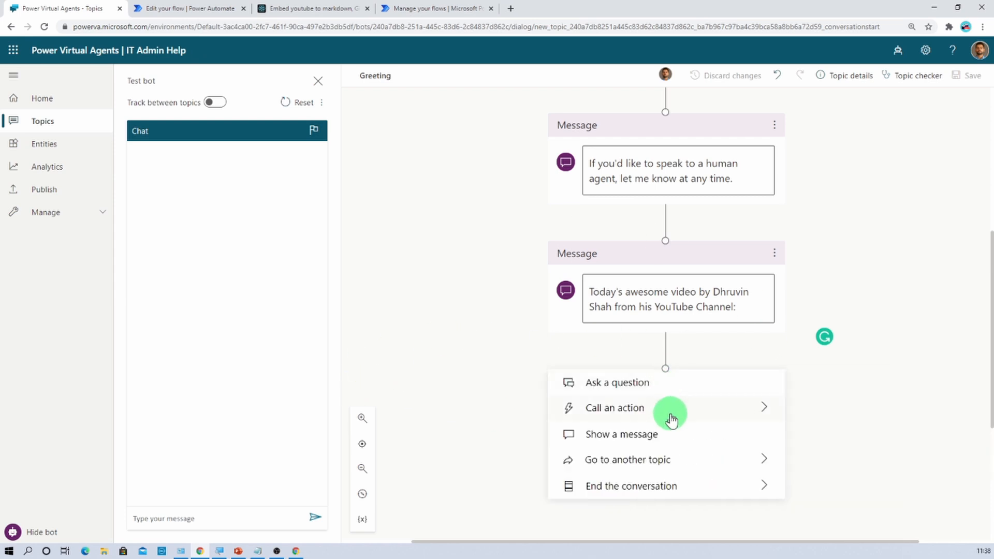
pyautogui.click(614, 408)
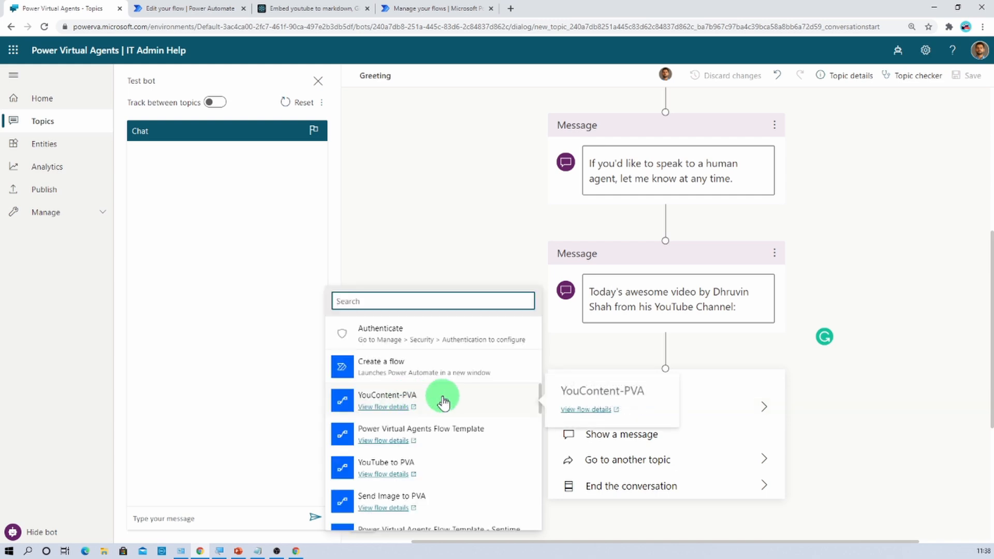
pyautogui.click(387, 395)
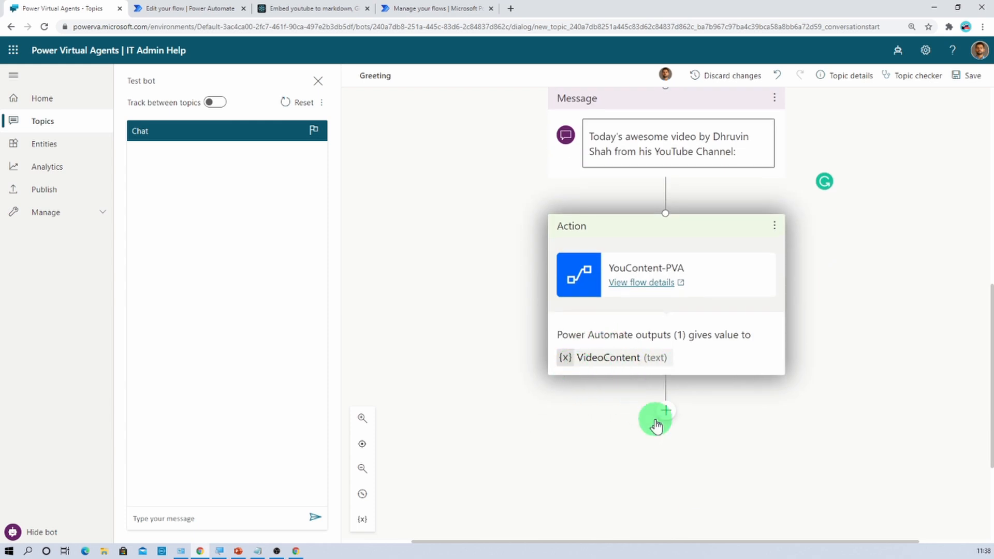
# Show the VideoContent variable in a new message after the flow and save the topic.
pyautogui.click(665, 418)
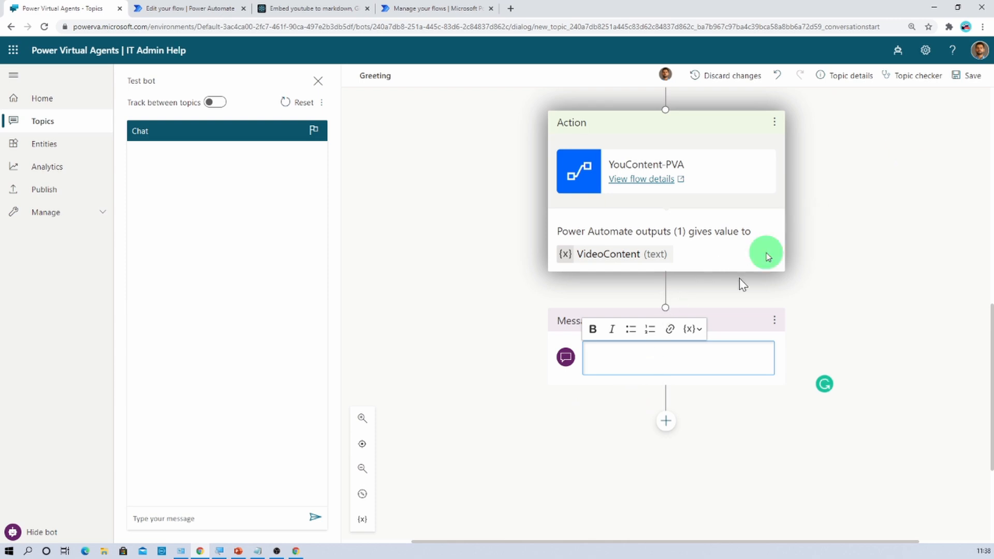
pyautogui.click(690, 329)
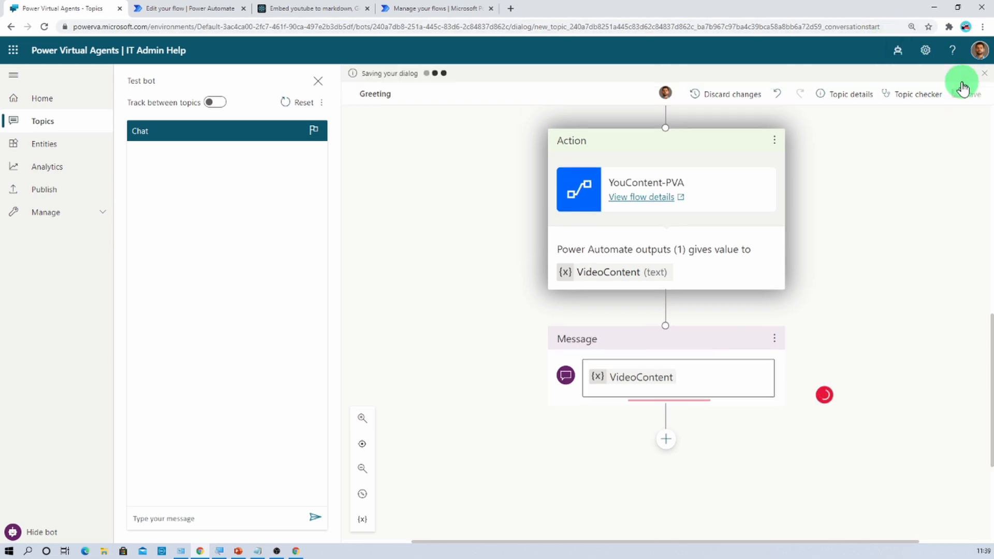
pyautogui.click(969, 94)
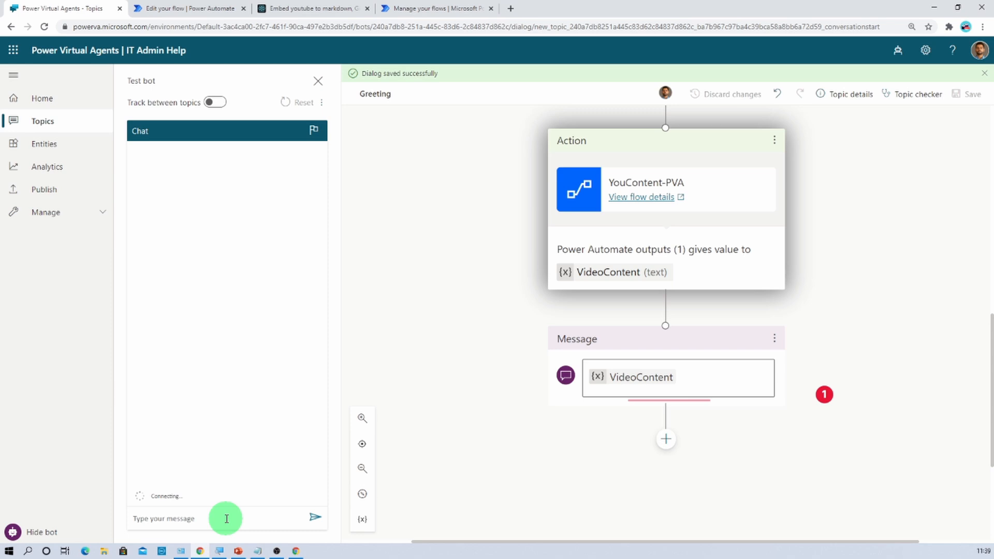
# Send hello to the test bot to get the thumbnail reply, then view the embedyoutube.org tab.
pyautogui.write('G')
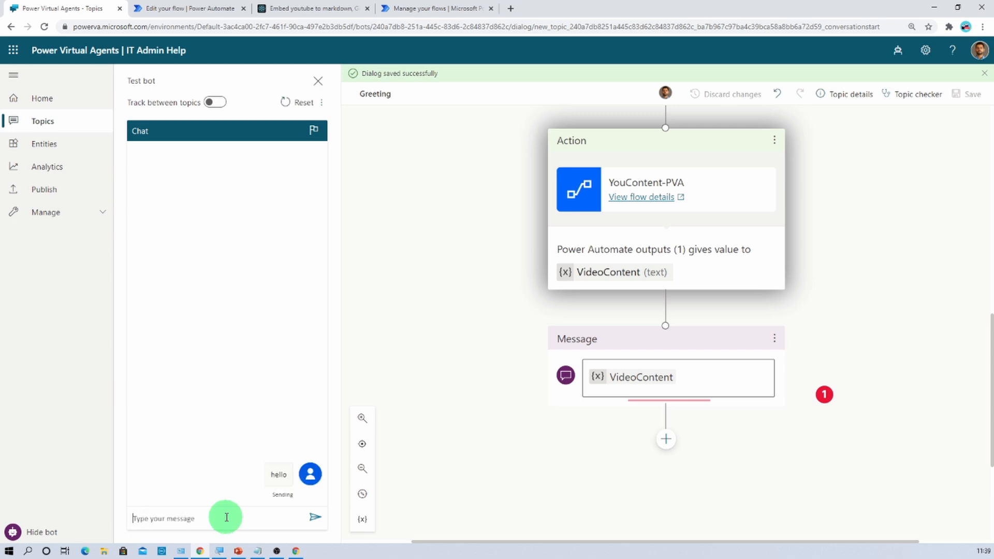
pyautogui.click(316, 518)
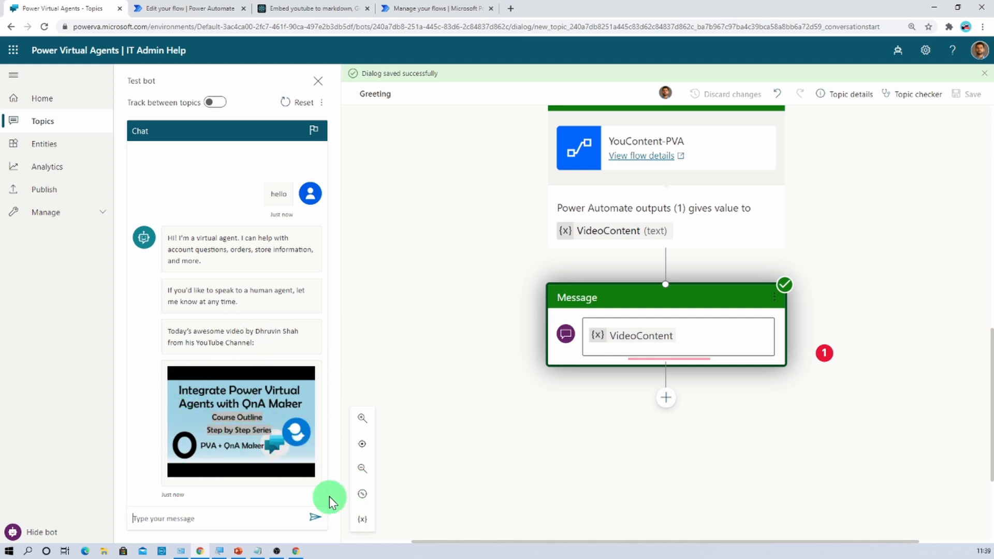
pyautogui.moveTo(241, 443)
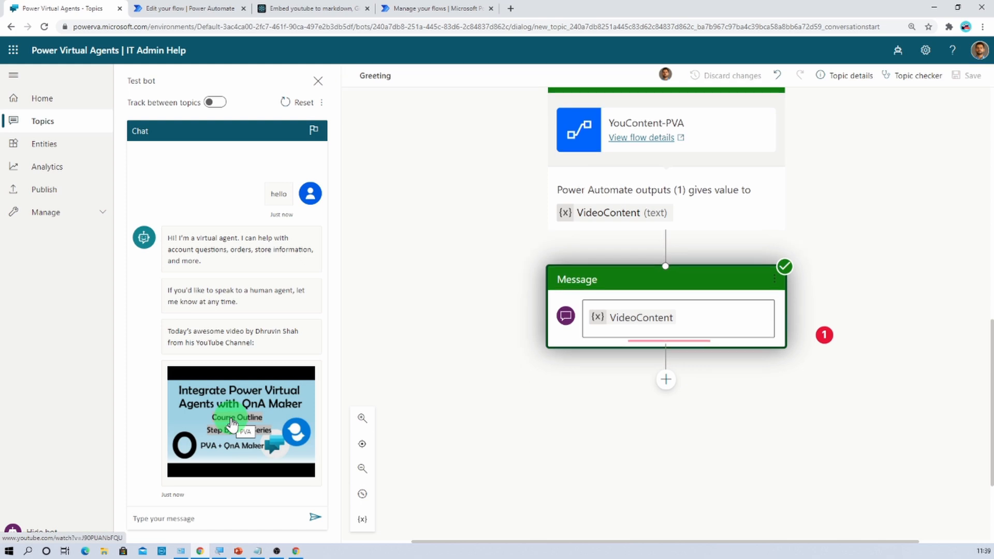
pyautogui.click(310, 8)
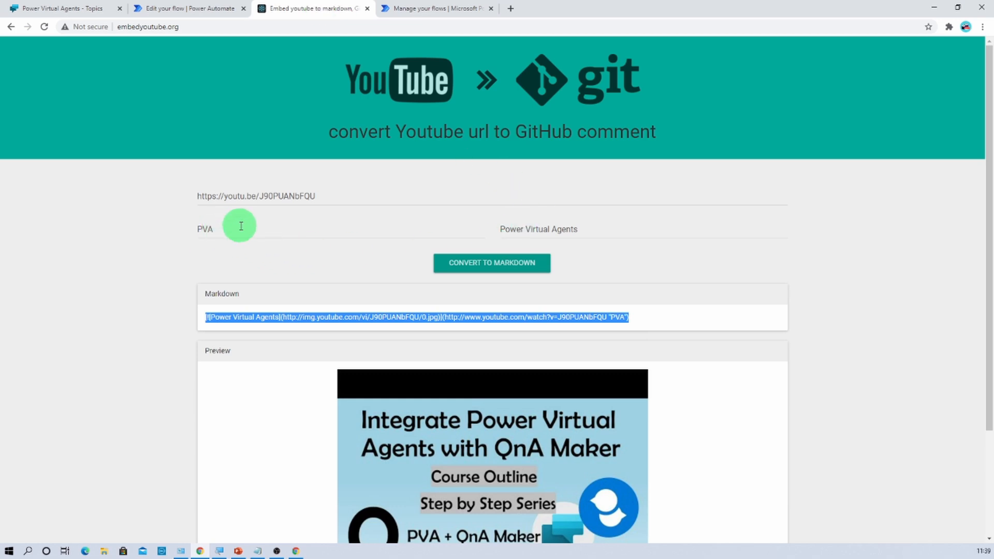
# Compare the converter's Markdown with the test chat, ending on the Power Virtual Agents tab.
pyautogui.click(60, 8)
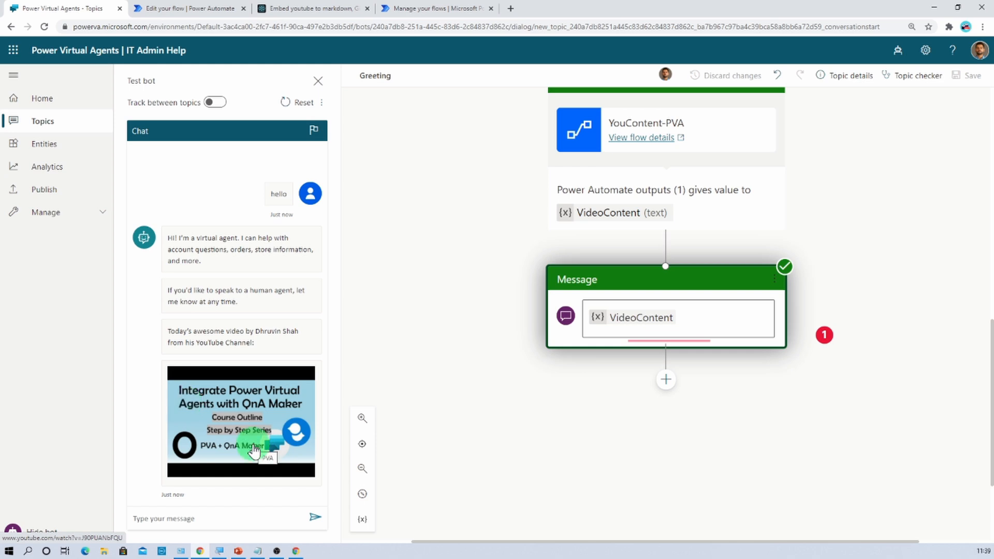
pyautogui.click(309, 8)
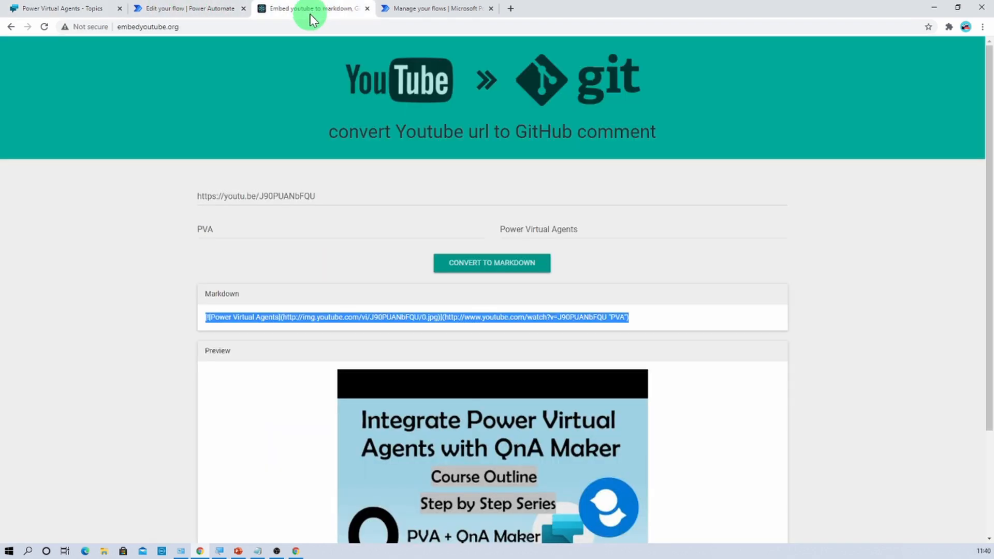
pyautogui.moveTo(209, 361)
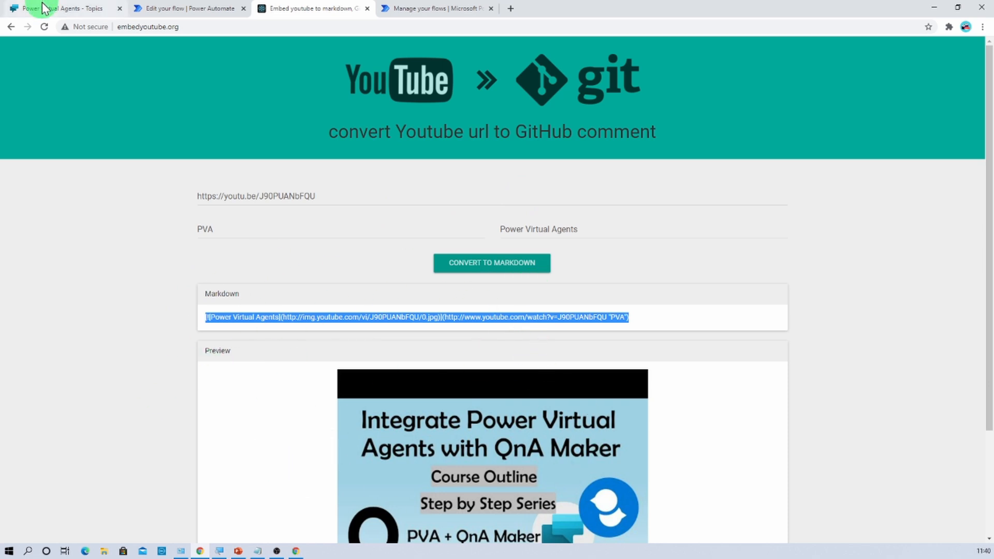
pyautogui.click(60, 8)
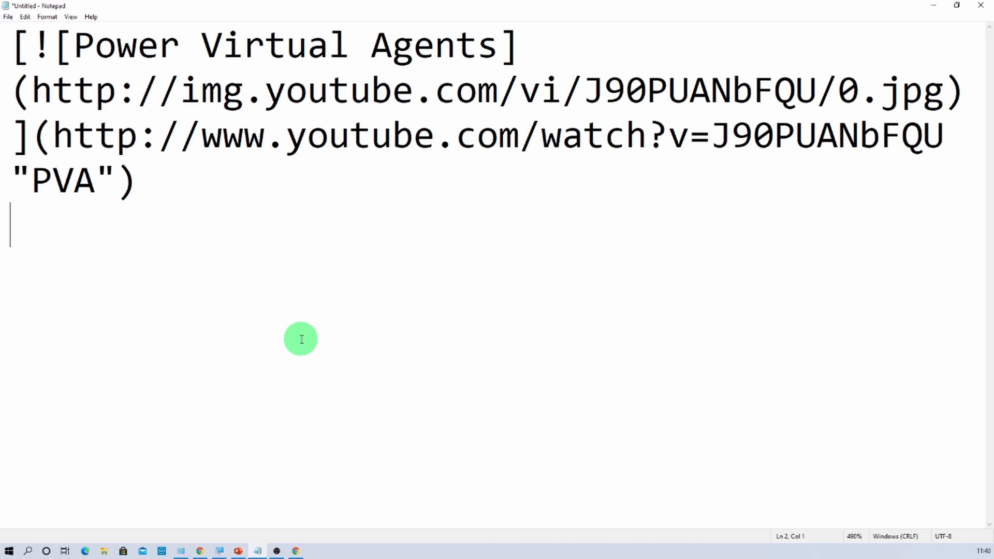
pyautogui.moveTo(288, 272)
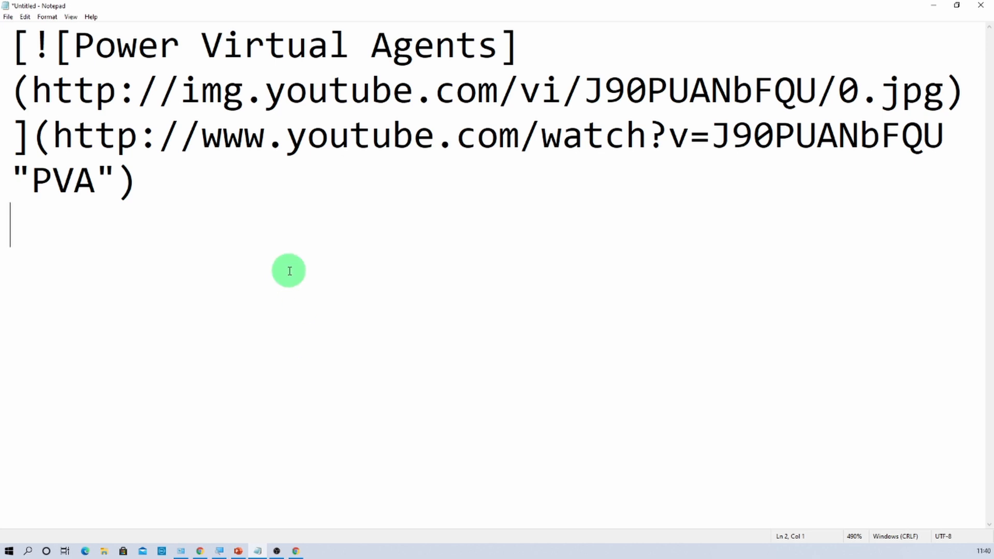
# Select the img.youtube.com thumbnail URL in the Notepad Markdown link titled PVA.
pyautogui.click(80, 44)
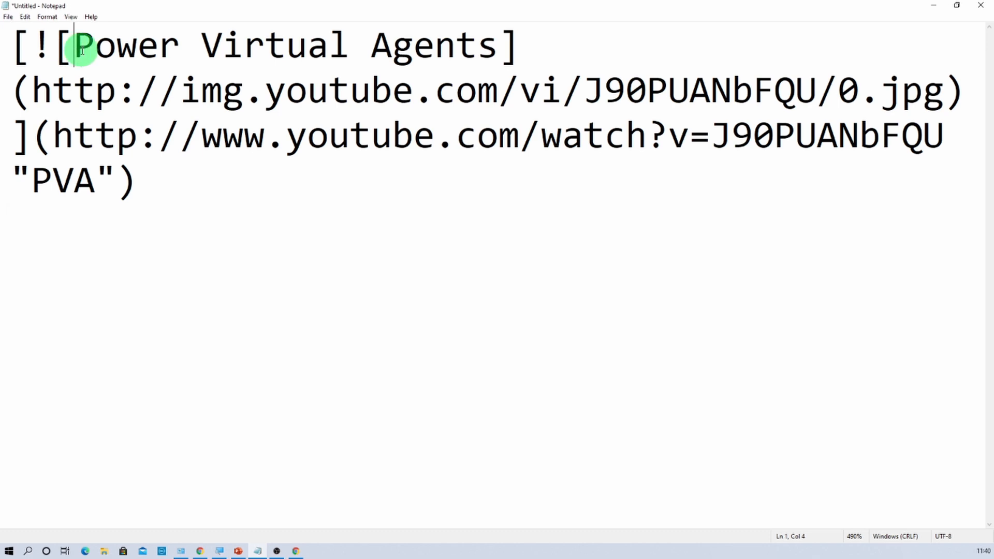
pyautogui.moveTo(79, 45); pyautogui.dragTo(501, 44)
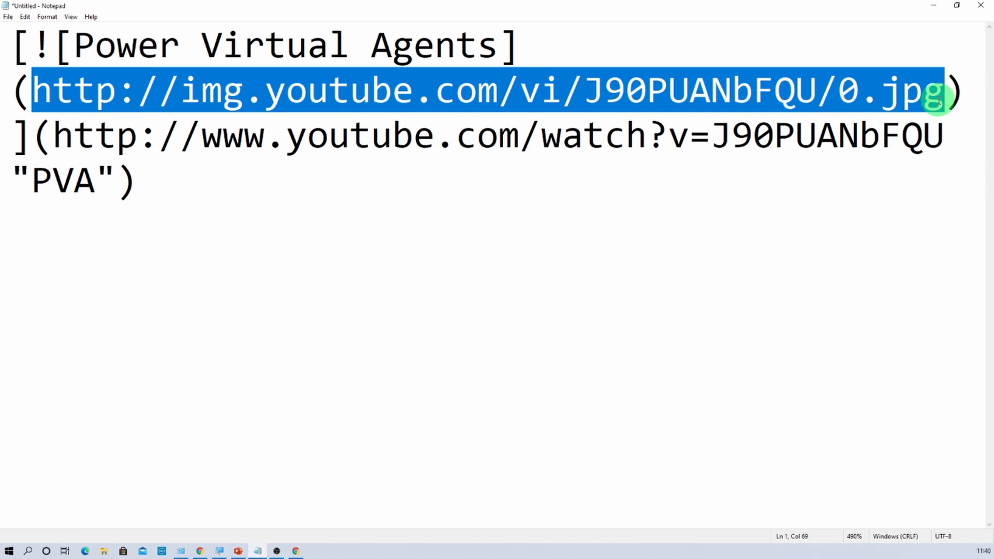
pyautogui.moveTo(827, 92)
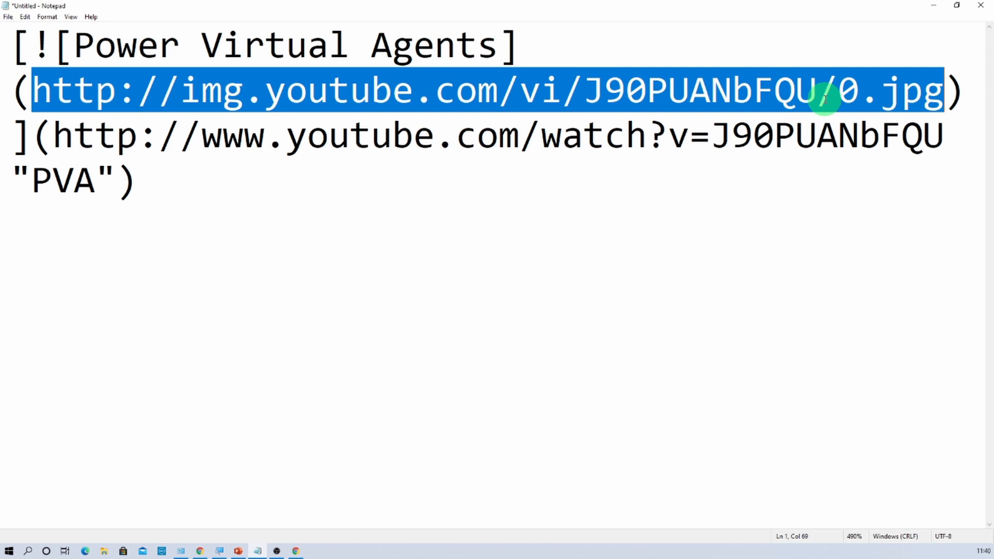
pyautogui.moveTo(710, 94)
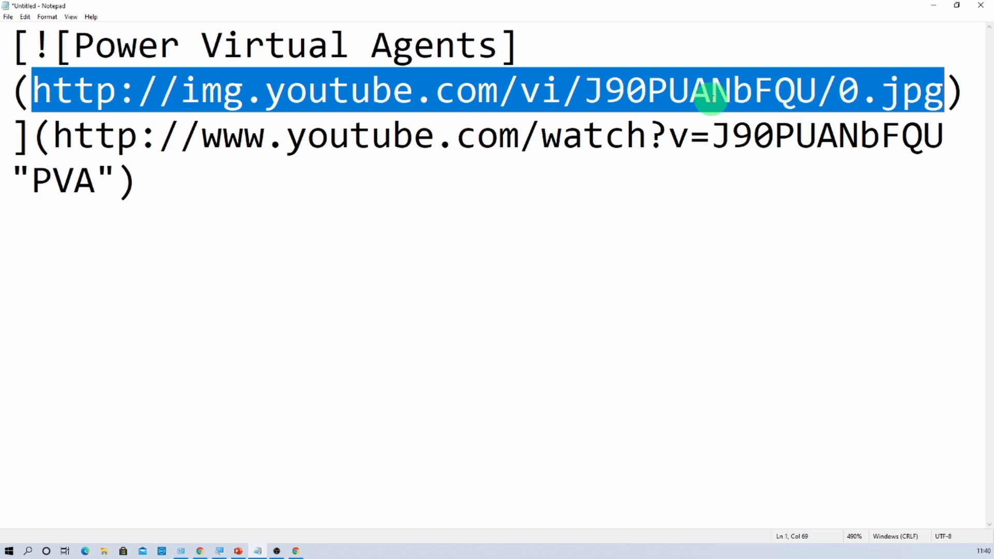
pyautogui.moveTo(945, 89)
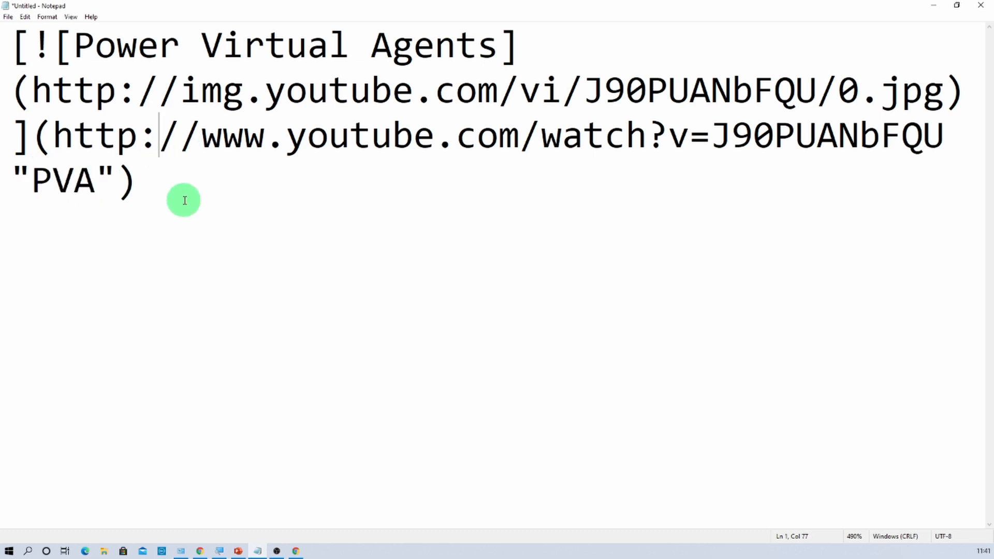
pyautogui.moveTo(184, 202)
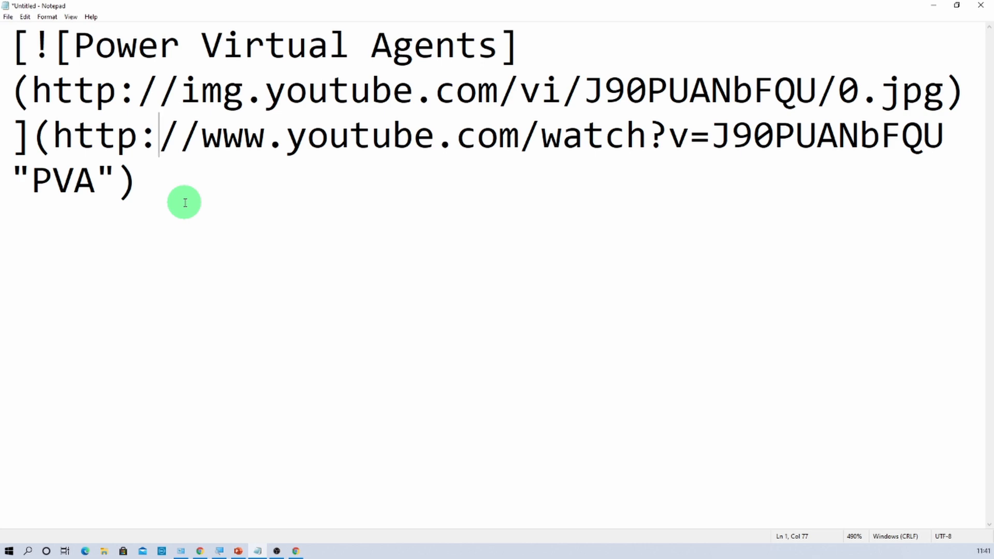
pyautogui.click(134, 180)
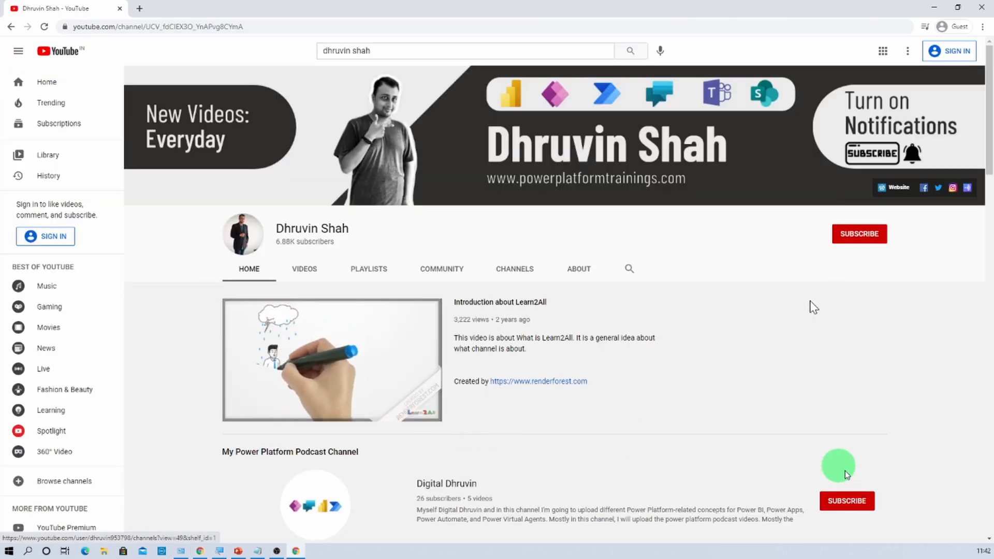
pyautogui.moveTo(795, 319)
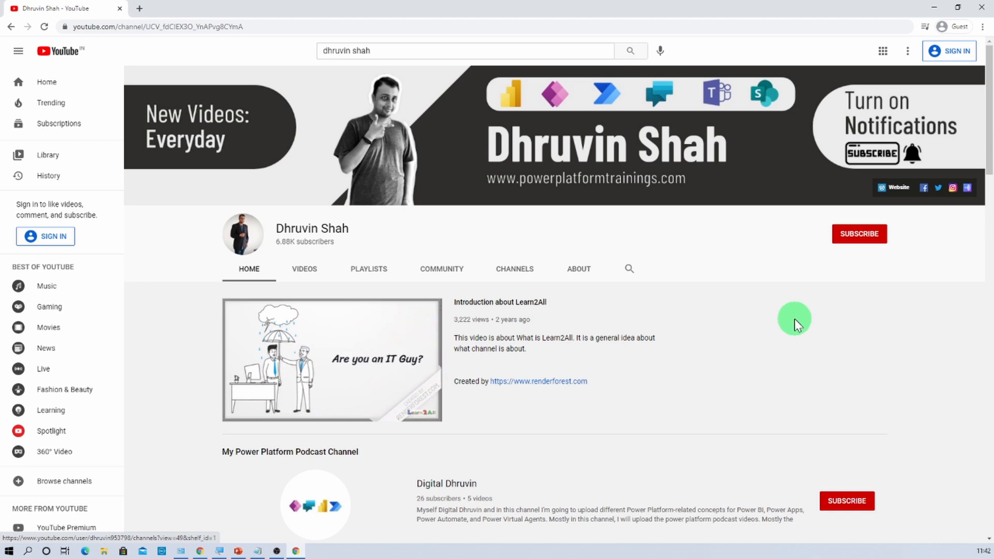
pyautogui.moveTo(925, 204)
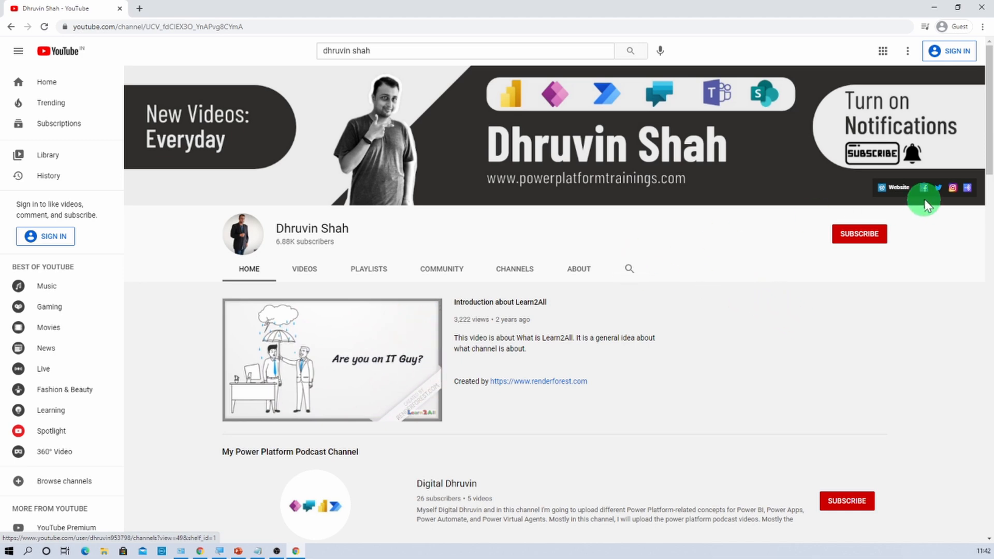
pyautogui.moveTo(952, 187)
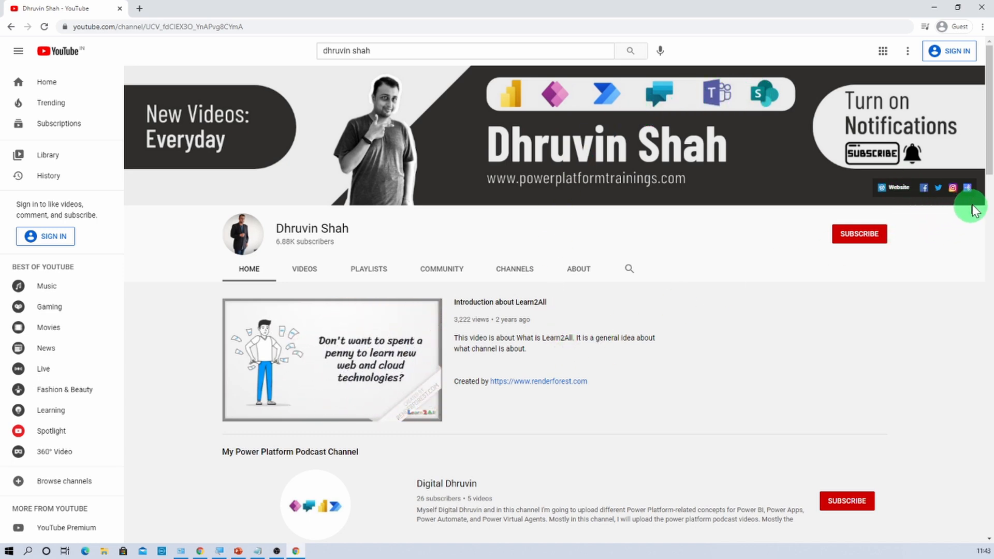
pyautogui.moveTo(953, 191)
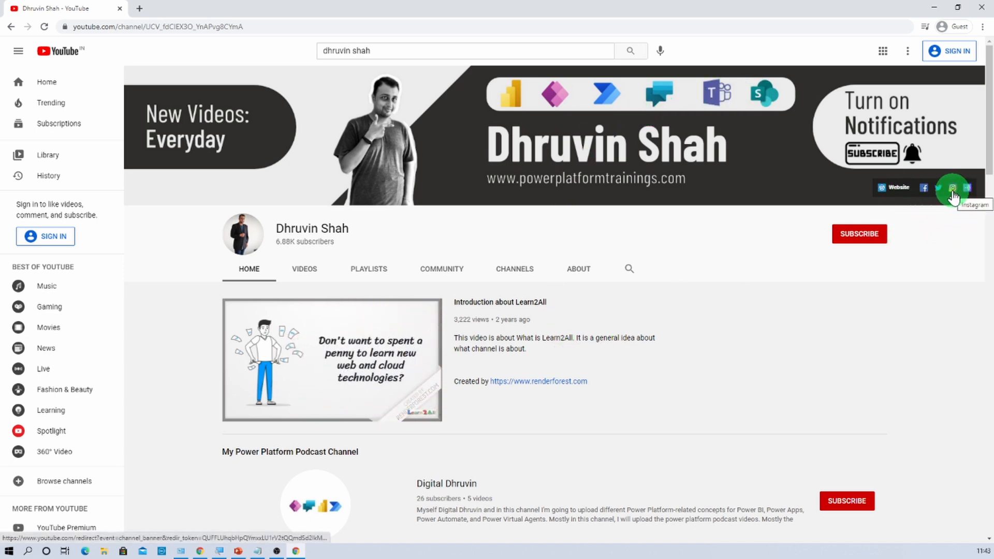
# Open the channel's Instagram profile from the YouTube banner links in a second tab.
pyautogui.click(953, 187)
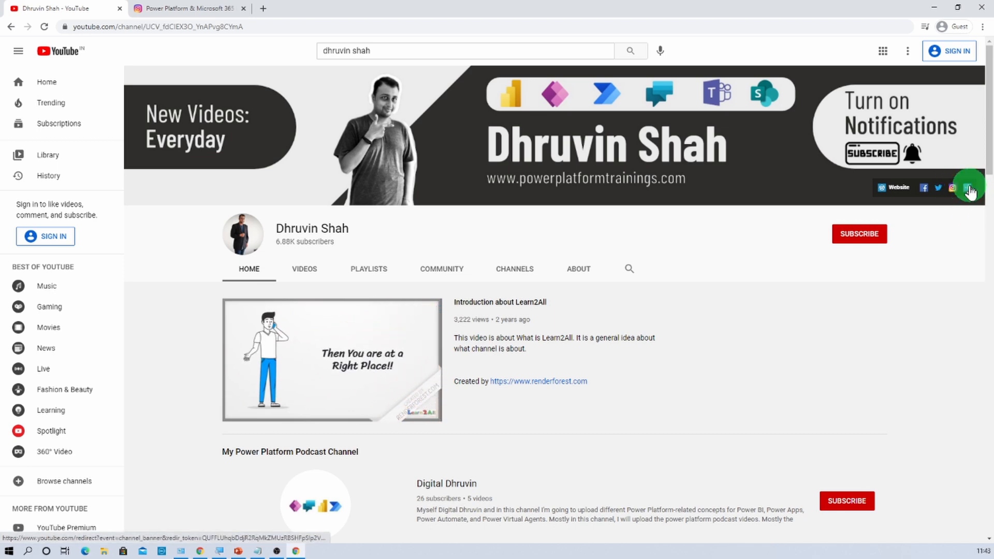
# Open the channel's podcast link from the YouTube banner, showing the powerplatformguy Instagram profile.
pyautogui.click(970, 189)
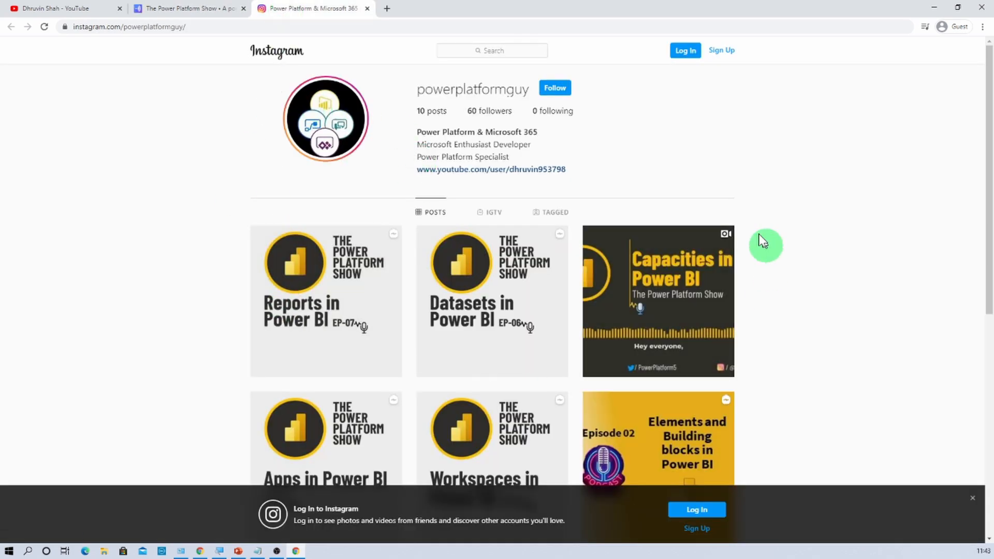
pyautogui.moveTo(682, 156)
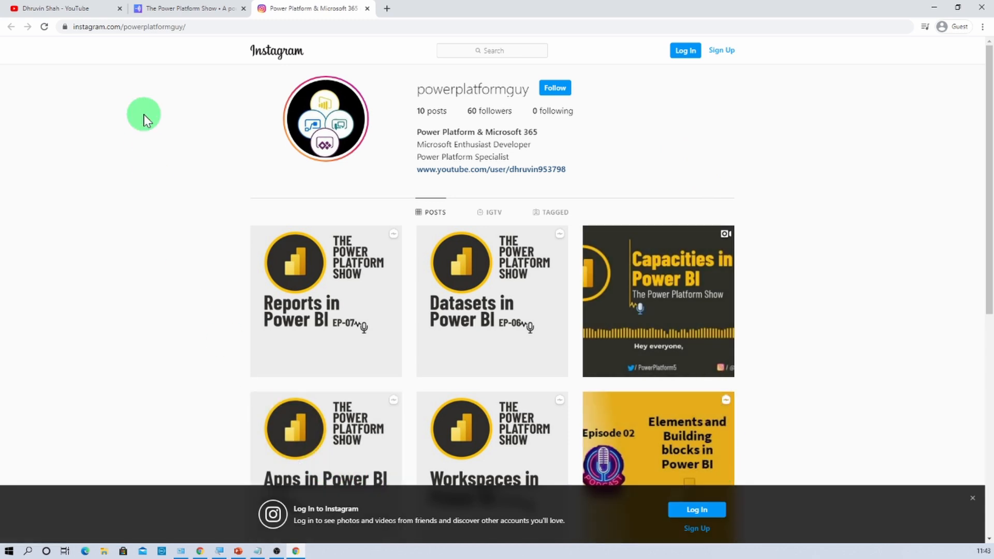
pyautogui.moveTo(192, 284)
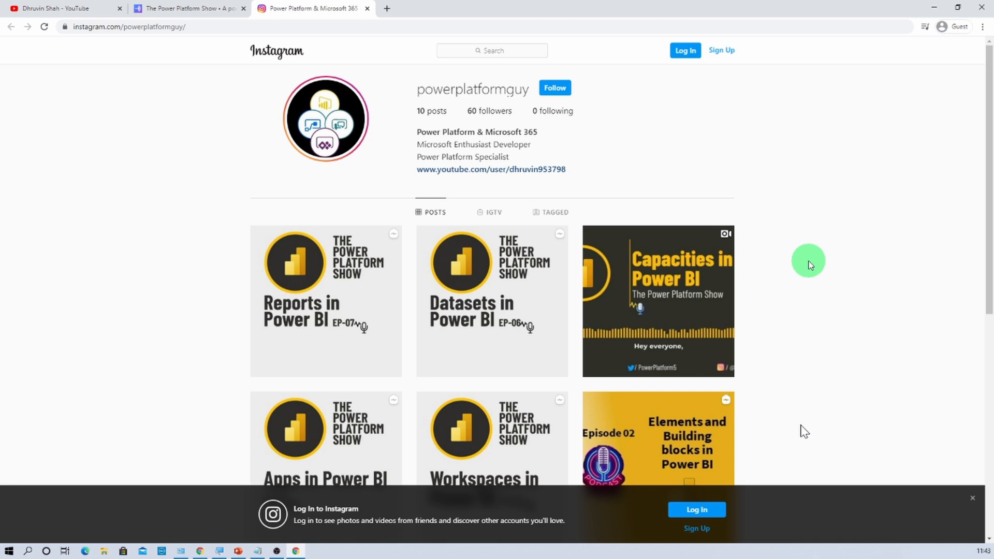
pyautogui.moveTo(177, 8)
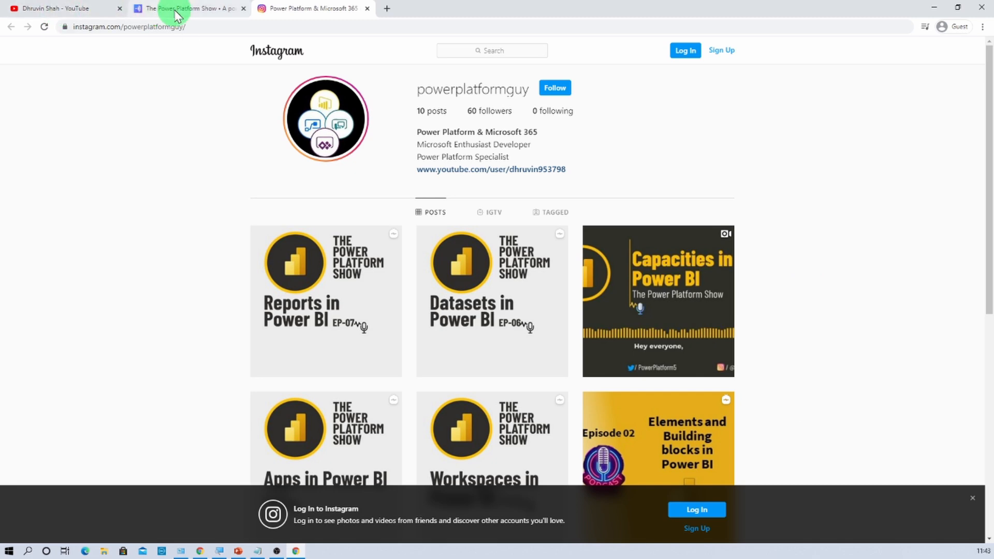
# Switch to The Power Platform Show tab showing the Anchor podcast page with the Reports in Power BI episode.
pyautogui.click(187, 9)
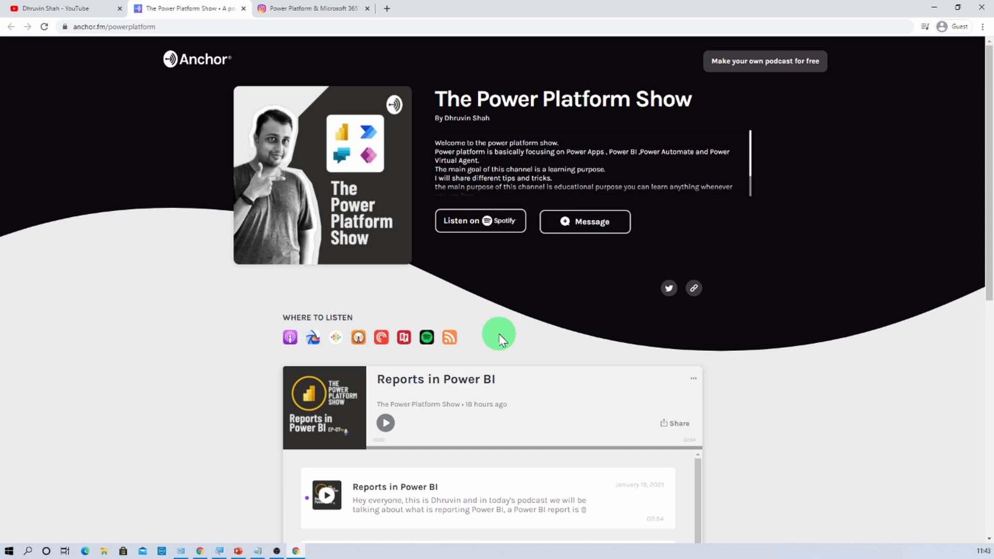
pyautogui.moveTo(290, 337)
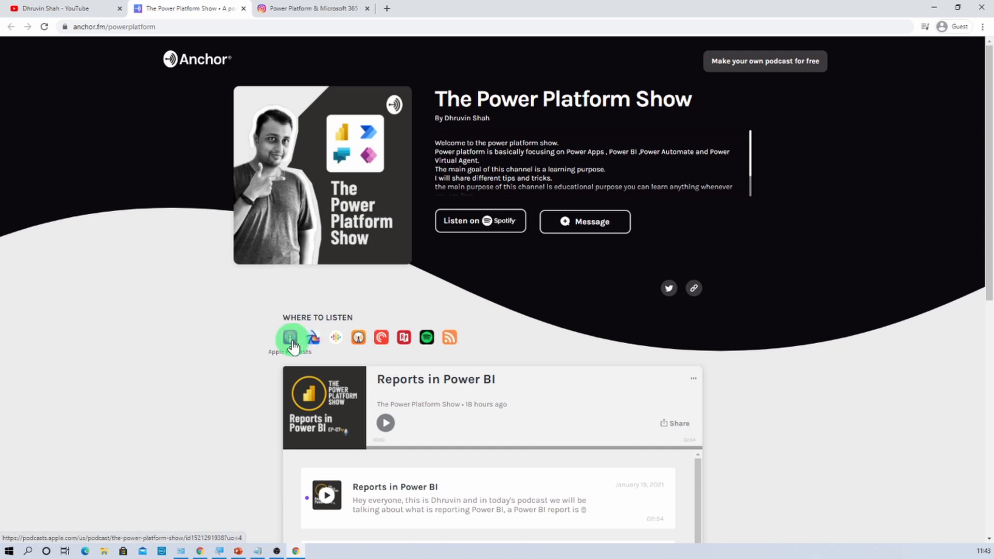
# Open The Power Platform Show on Apple Podcasts, then return to the YouTube channel tab.
pyautogui.click(289, 336)
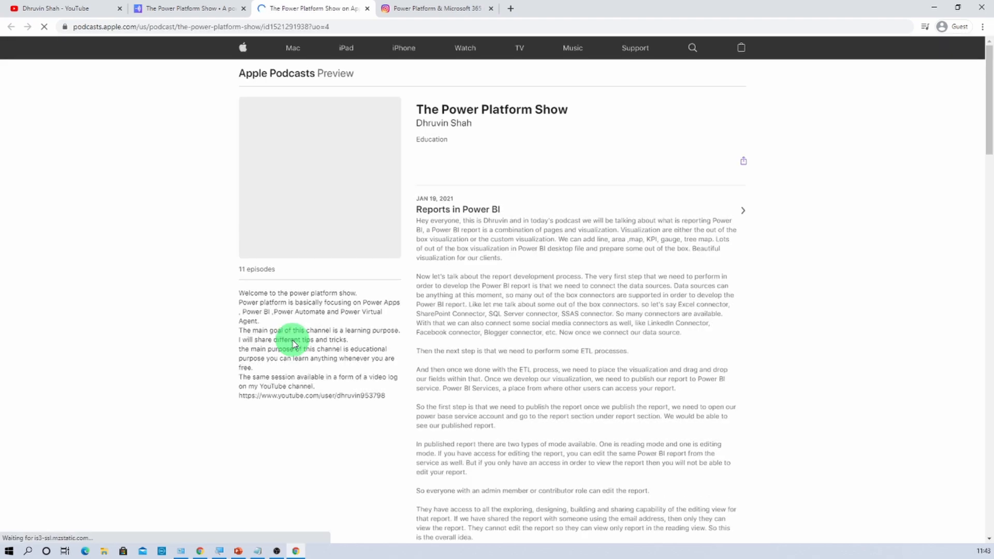
pyautogui.moveTo(693, 210)
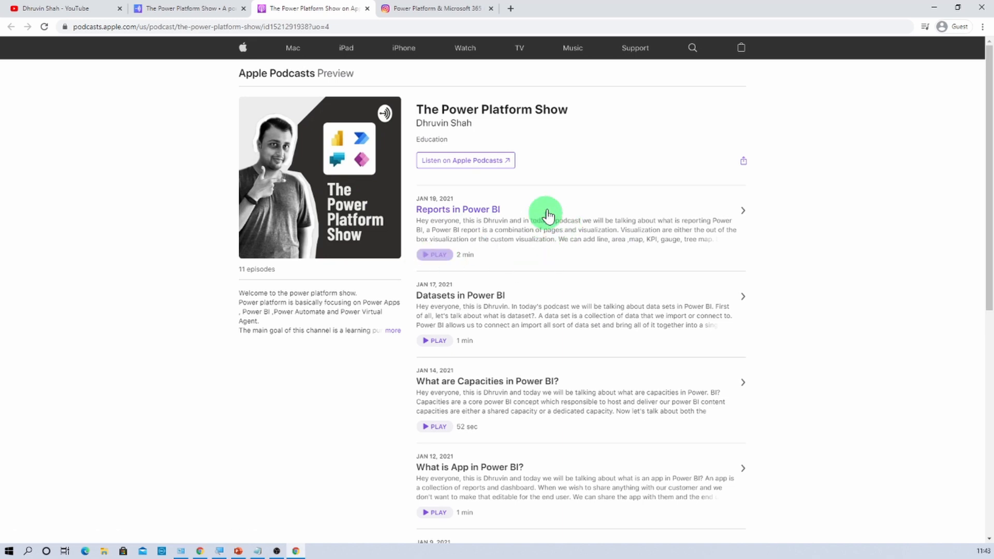
pyautogui.click(57, 9)
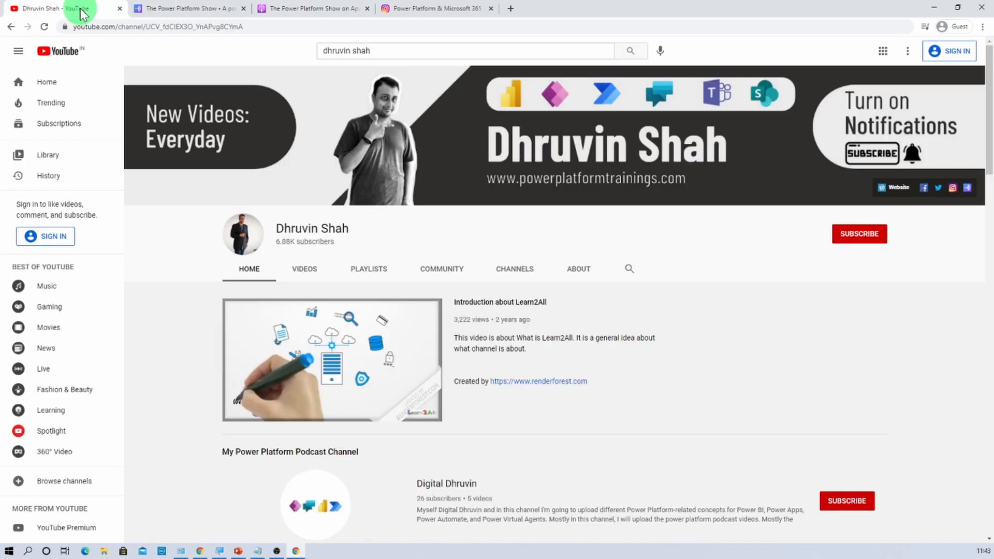
pyautogui.moveTo(899, 187)
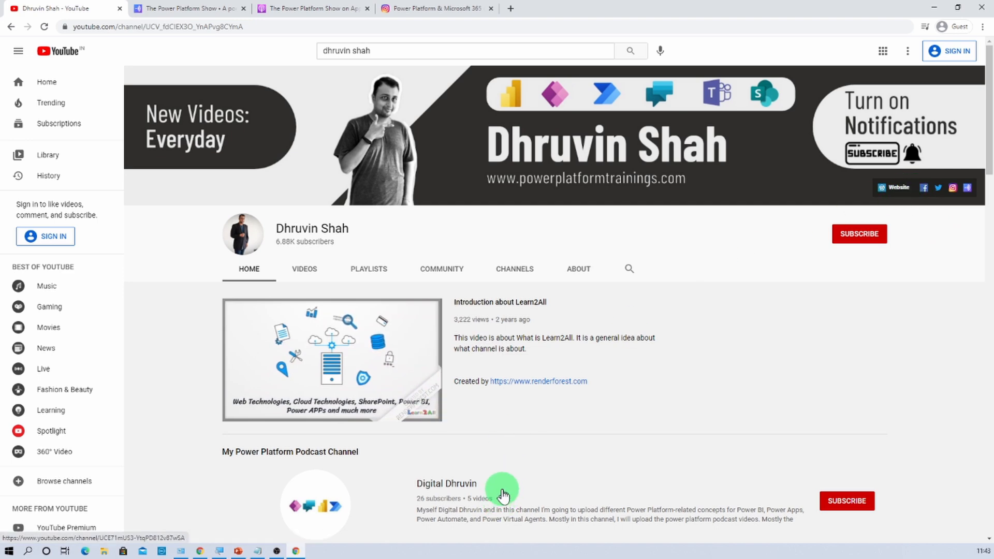
pyautogui.scroll(-3)
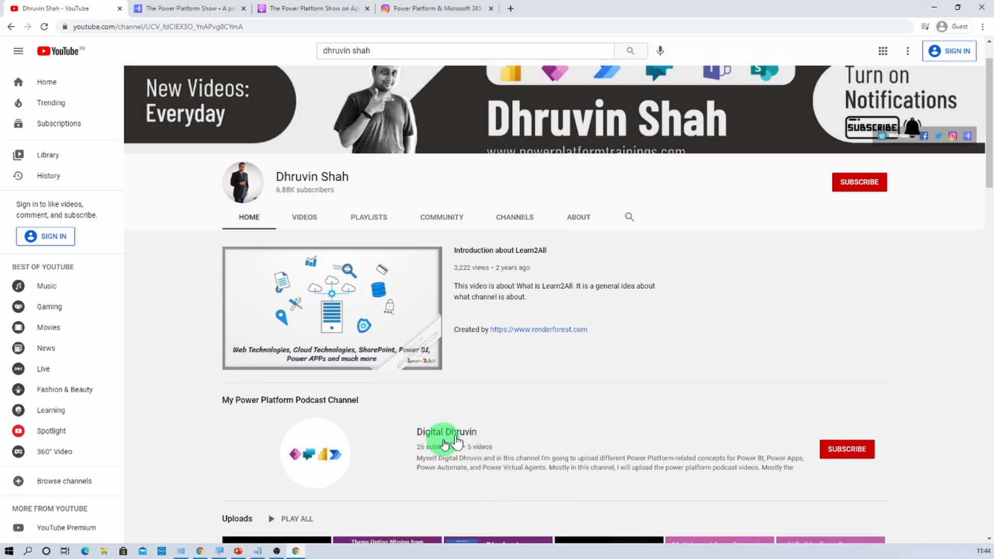
pyautogui.moveTo(445, 432)
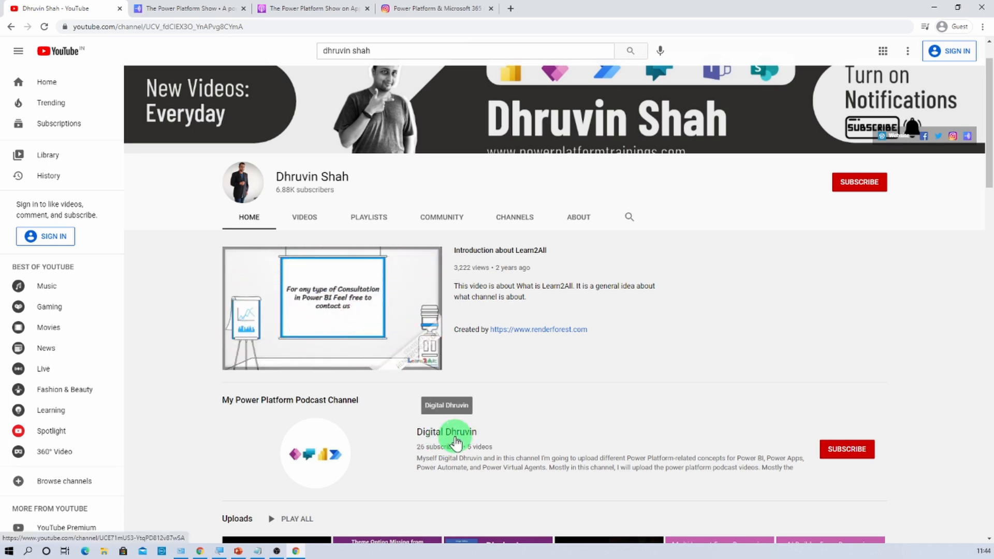
pyautogui.click(445, 432)
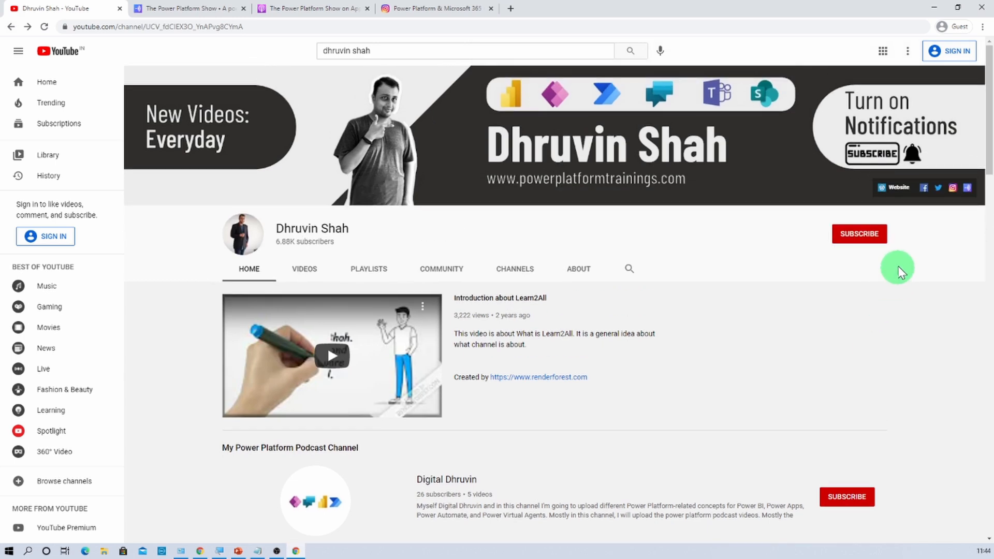
pyautogui.moveTo(911, 264)
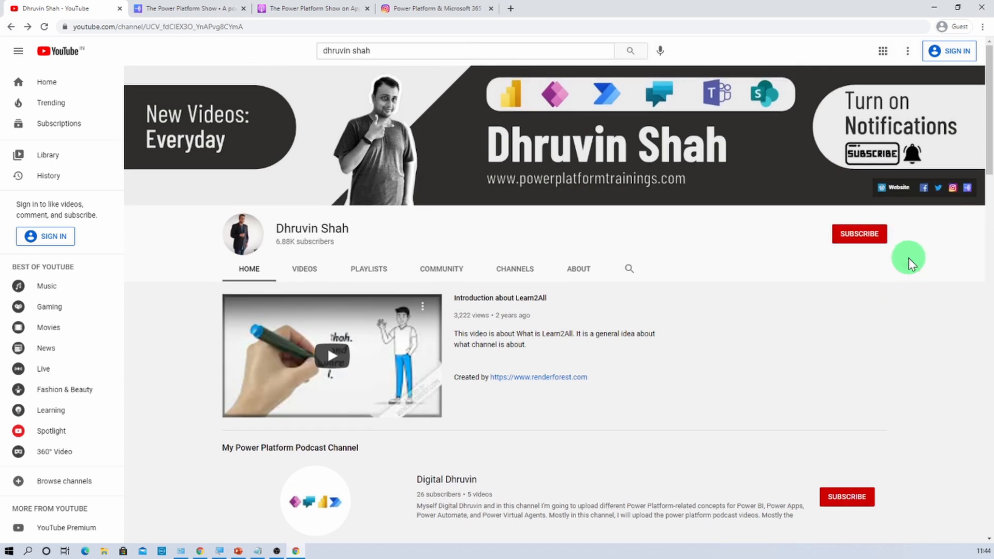
pyautogui.moveTo(899, 188)
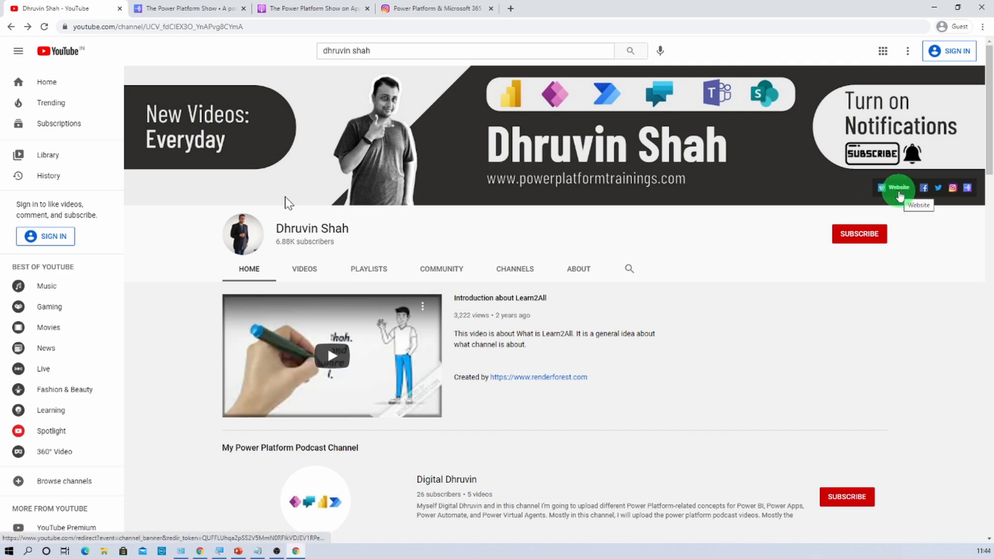
pyautogui.moveTo(285, 196)
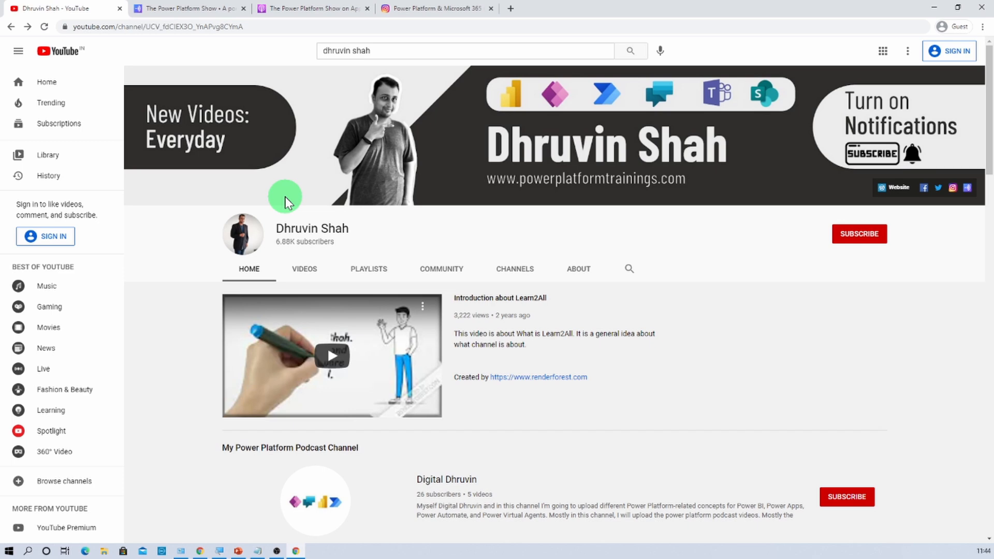